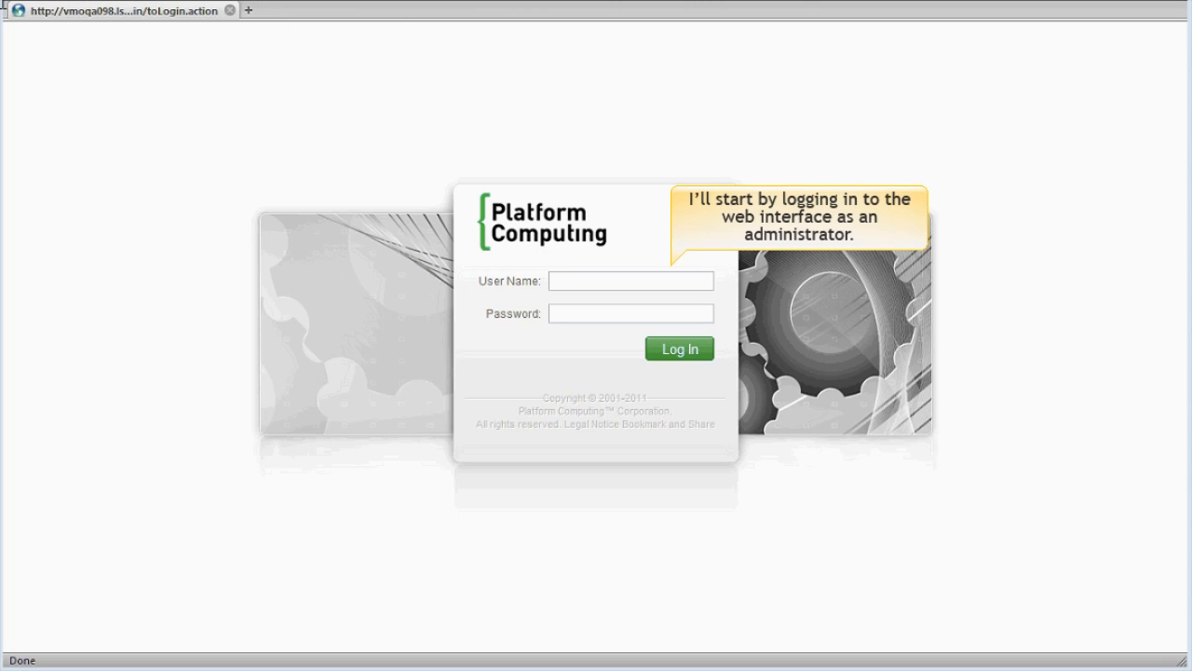
Sign in as the administrator and reach the Resources Dashboard with cluster health gauges.
{"action": "left_click", "coordinate": [652, 280]}
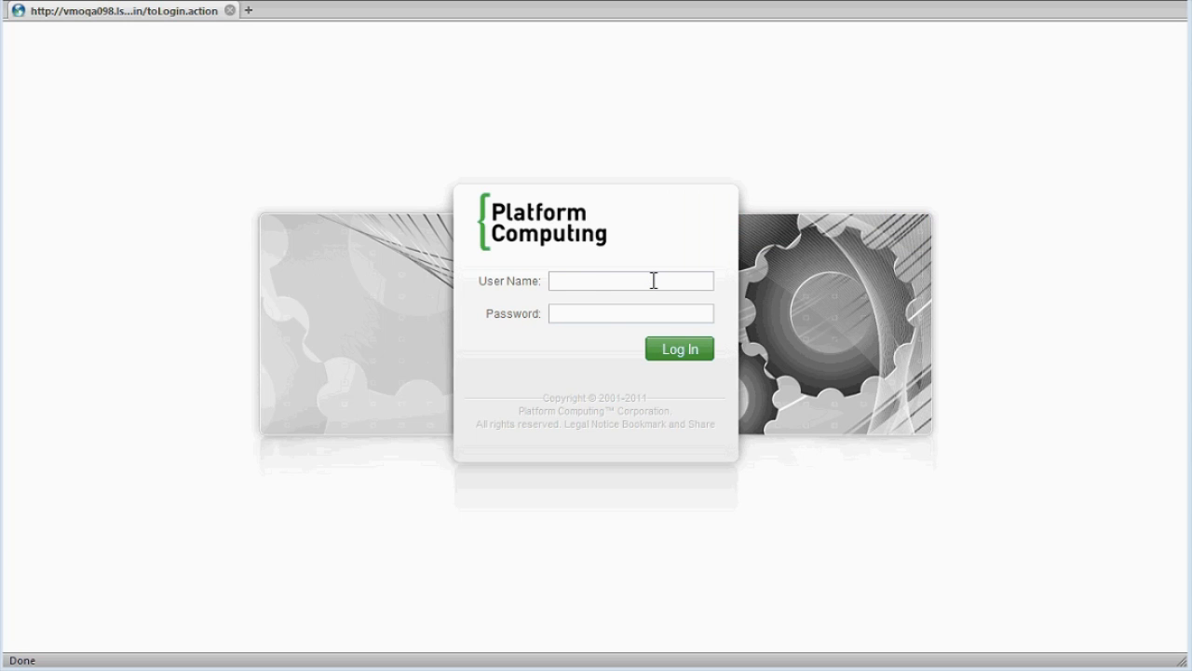
{"action": "left_click", "coordinate": [678, 348]}
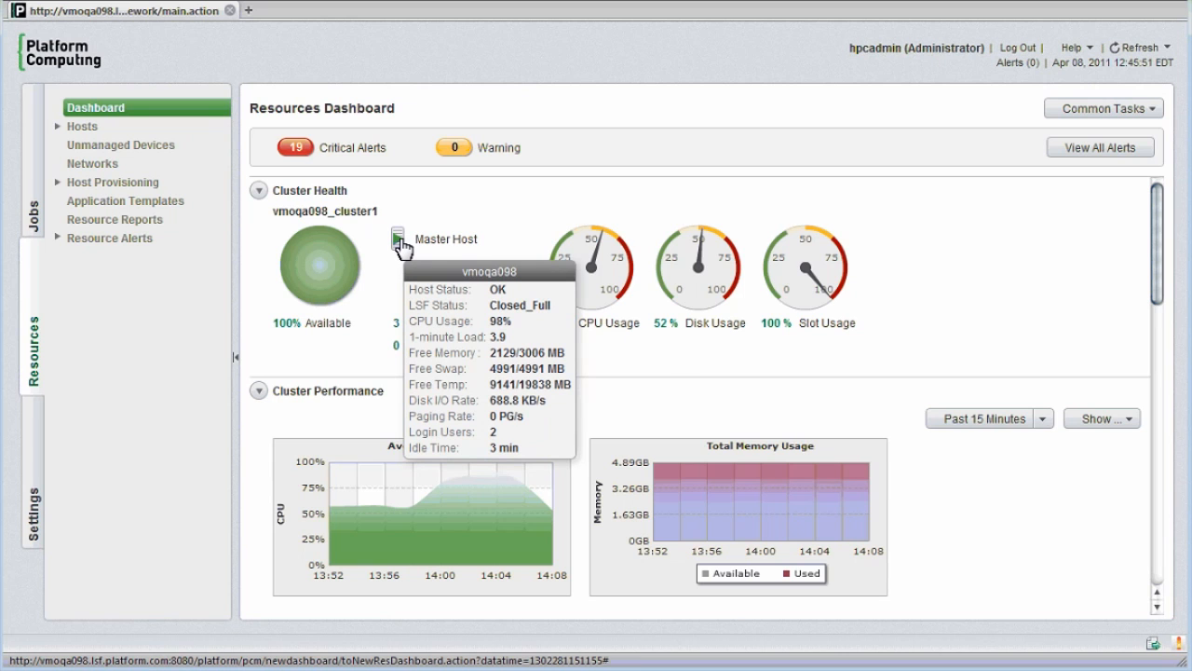
{"action": "mouse_move", "coordinate": [400, 252]}
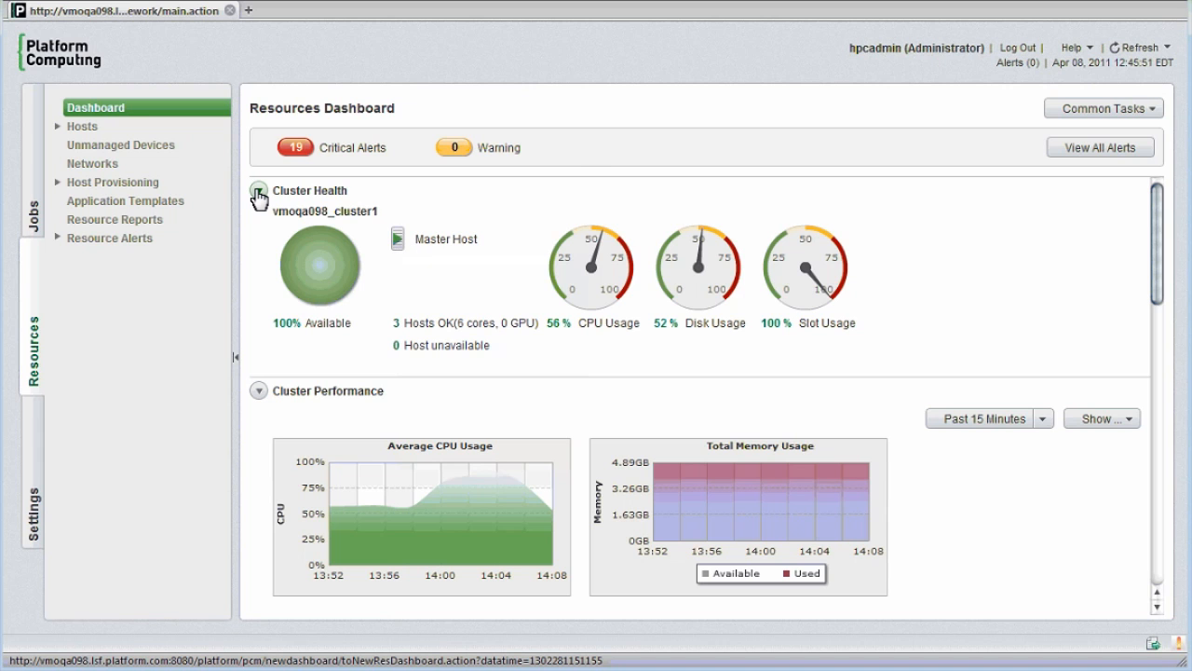
Collapse Cluster Health to a single summary line.
{"action": "left_click", "coordinate": [257, 190]}
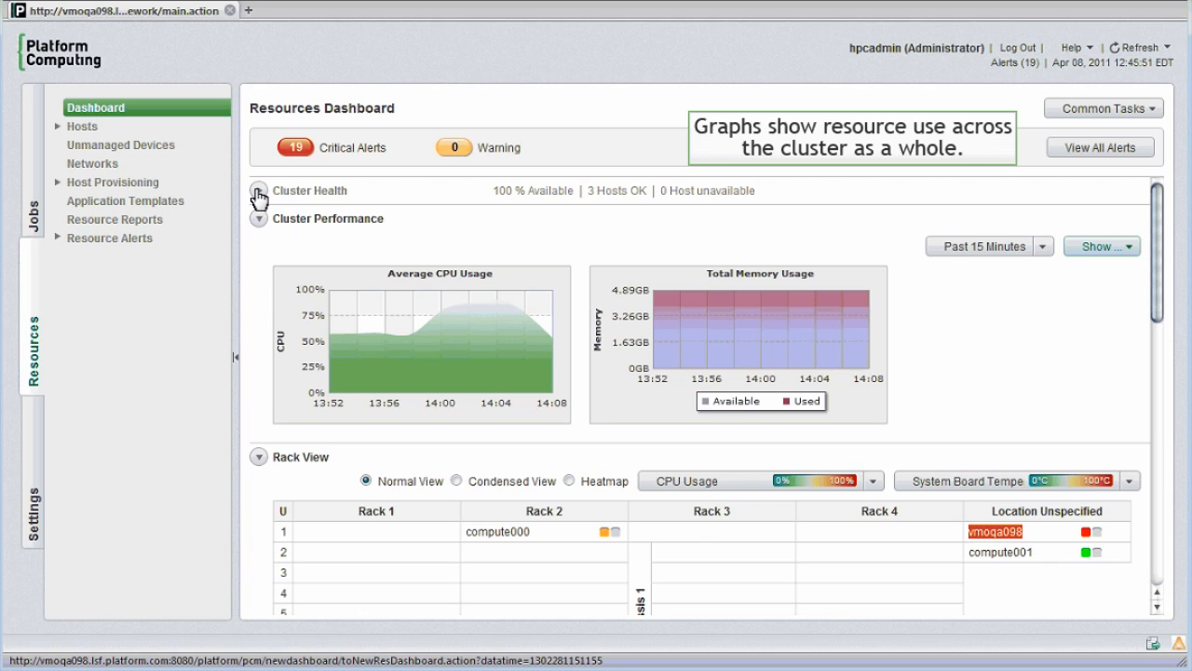
{"action": "left_click", "coordinate": [257, 190]}
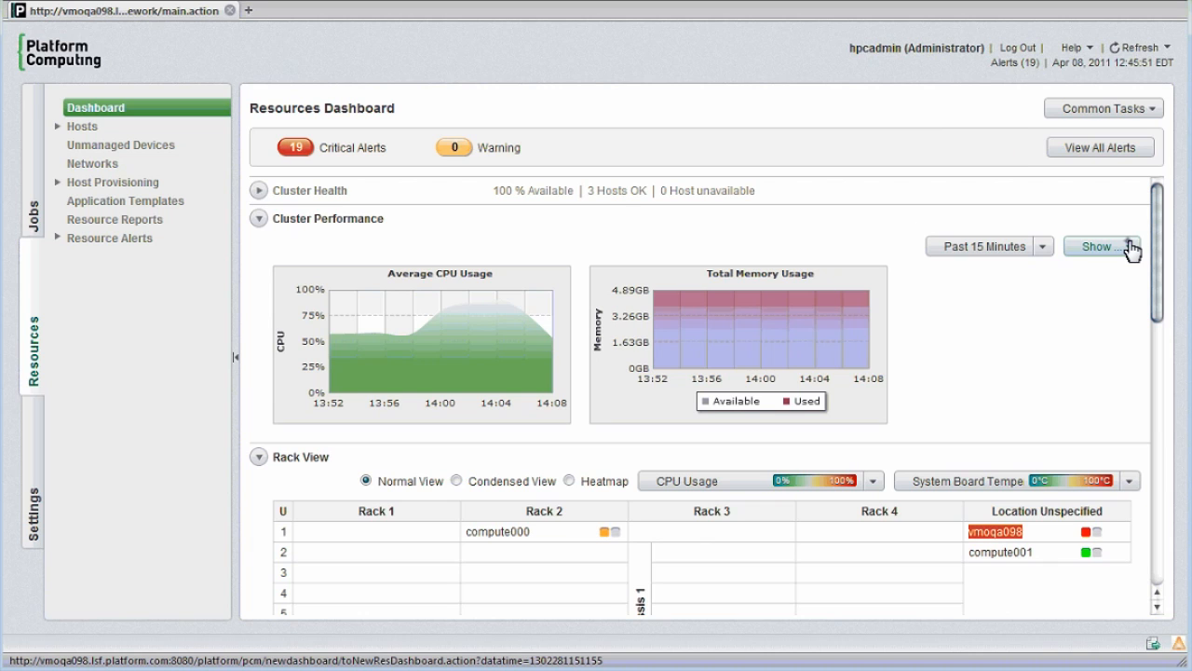
Add Average Load and Job Slot Usage graphs and chart the past hour.
{"action": "left_click", "coordinate": [1092, 246]}
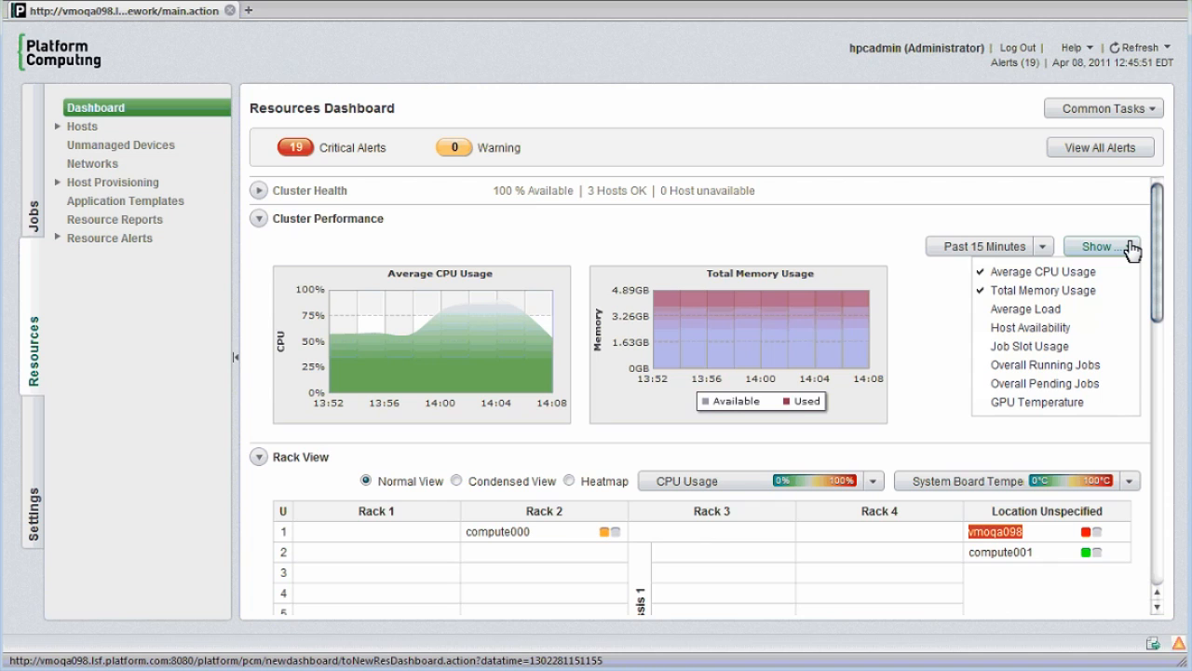
{"action": "left_click", "coordinate": [1024, 309]}
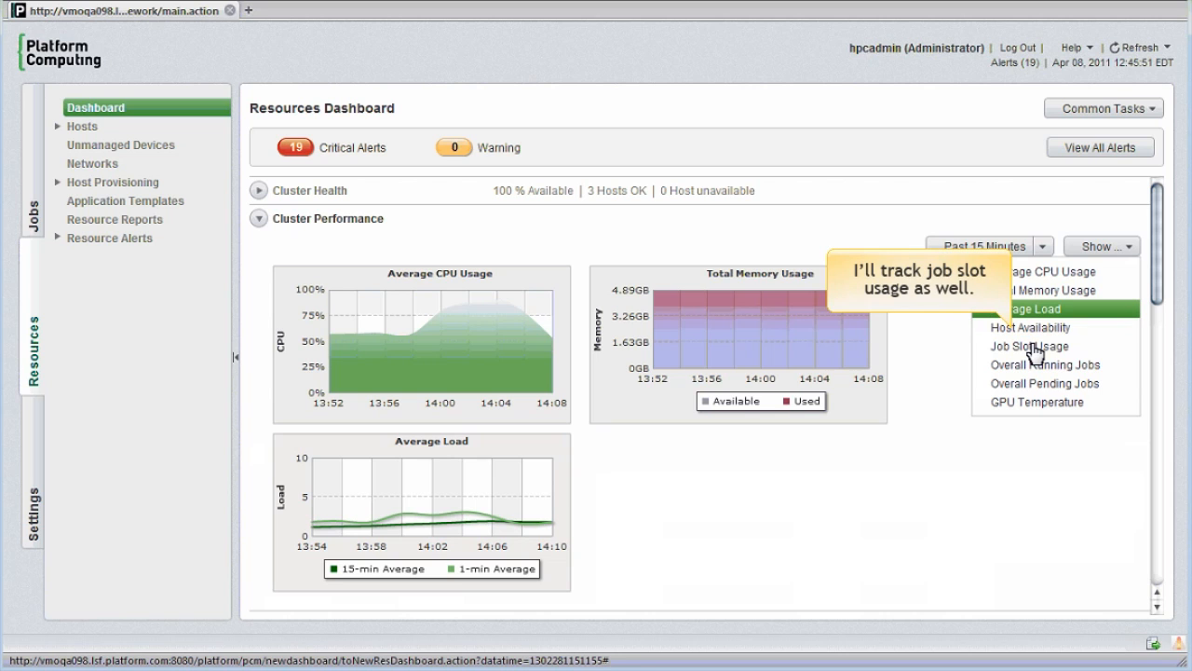
{"action": "left_click", "coordinate": [1032, 346]}
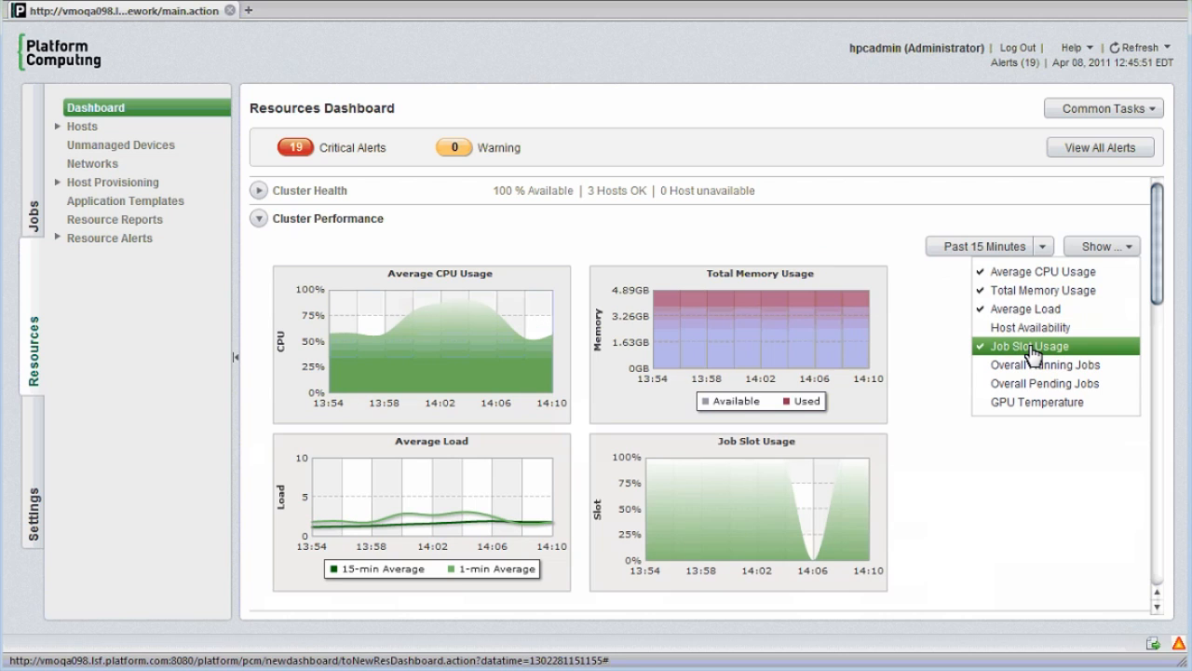
{"action": "mouse_move", "coordinate": [1021, 353]}
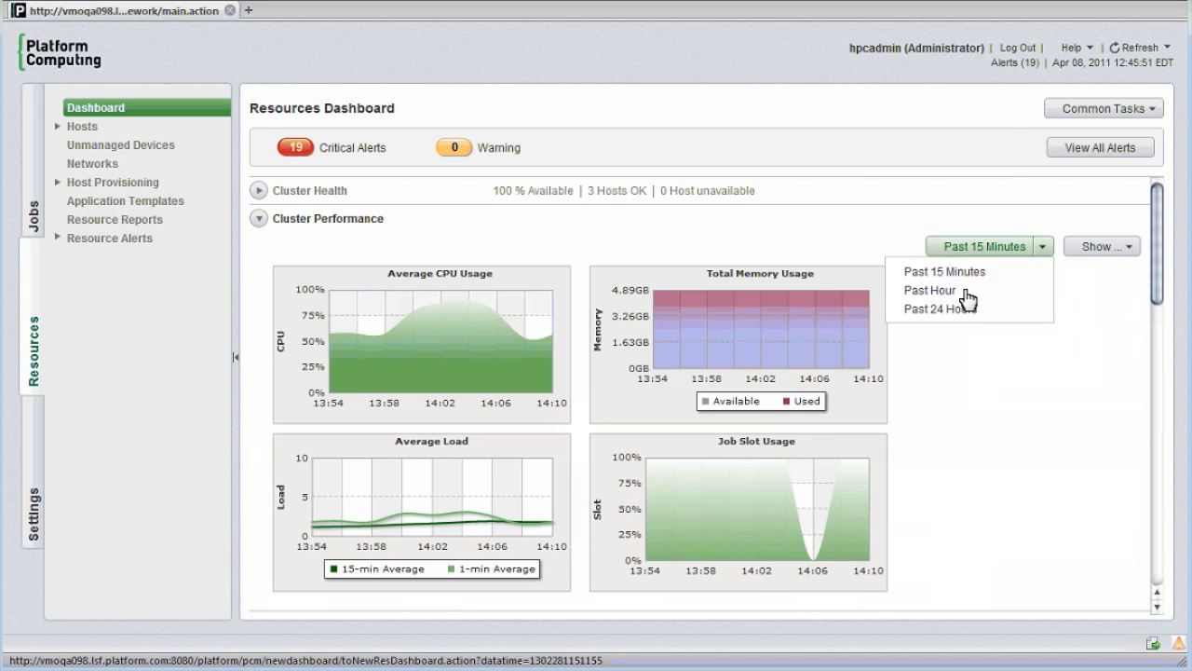
{"action": "left_click", "coordinate": [931, 291]}
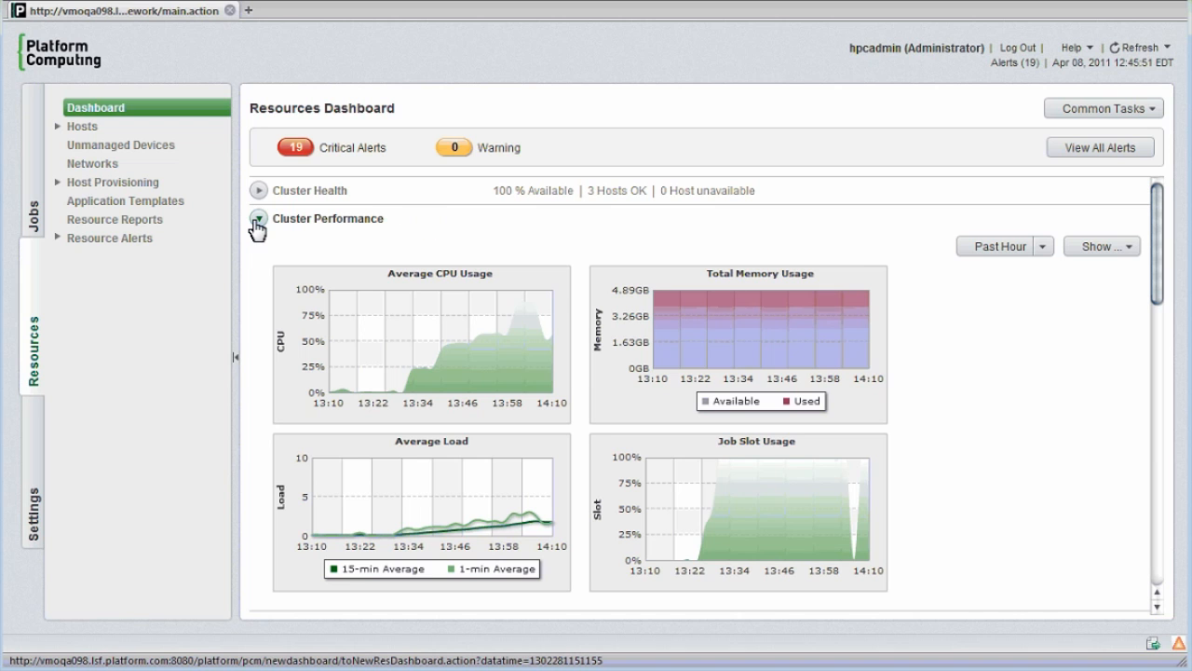
Collapse Cluster Performance and switch the rack view to the condensed layout.
{"action": "left_click", "coordinate": [257, 218]}
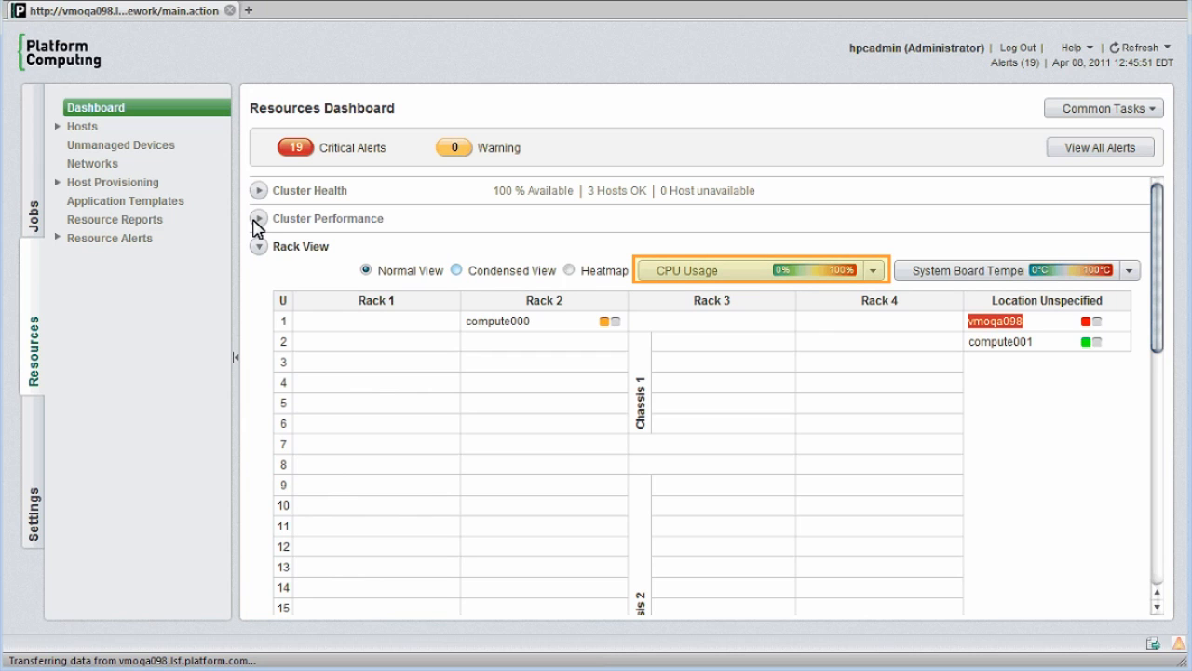
{"action": "mouse_move", "coordinate": [562, 320]}
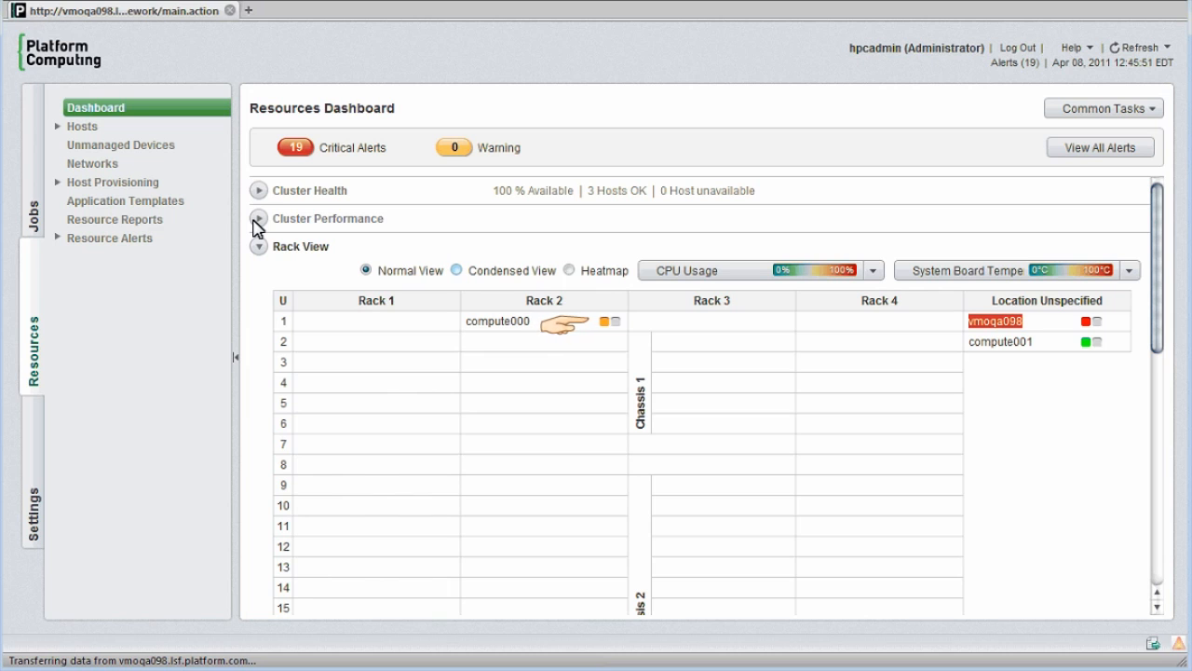
{"action": "mouse_move", "coordinate": [940, 320]}
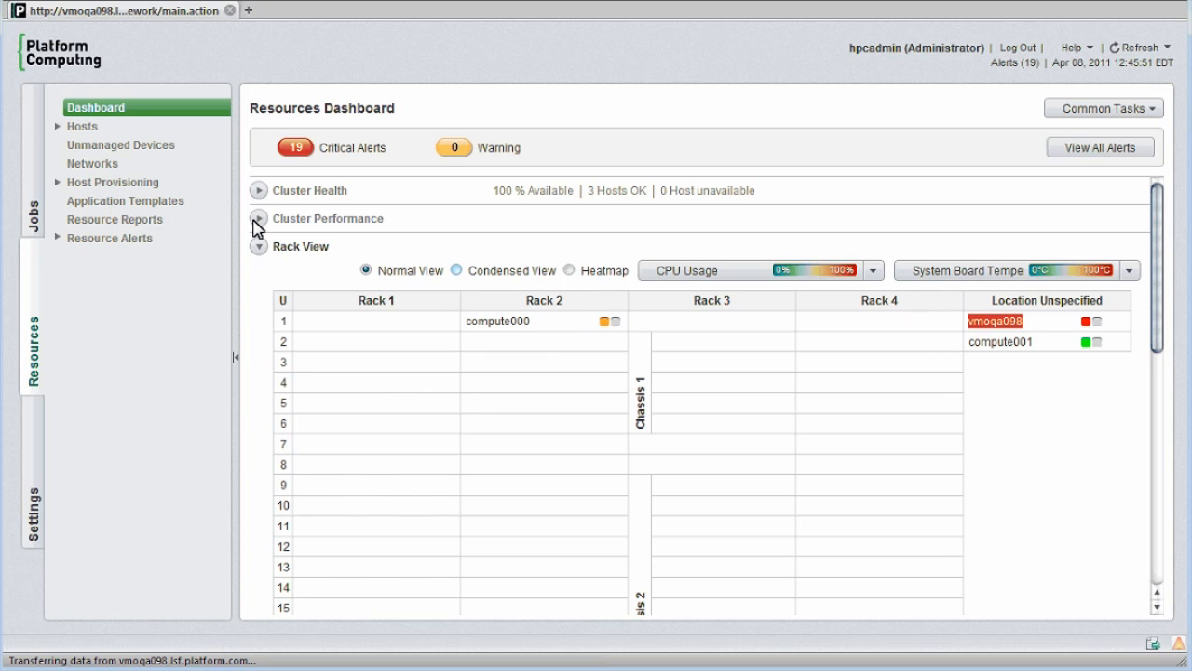
{"action": "left_click", "coordinate": [458, 270]}
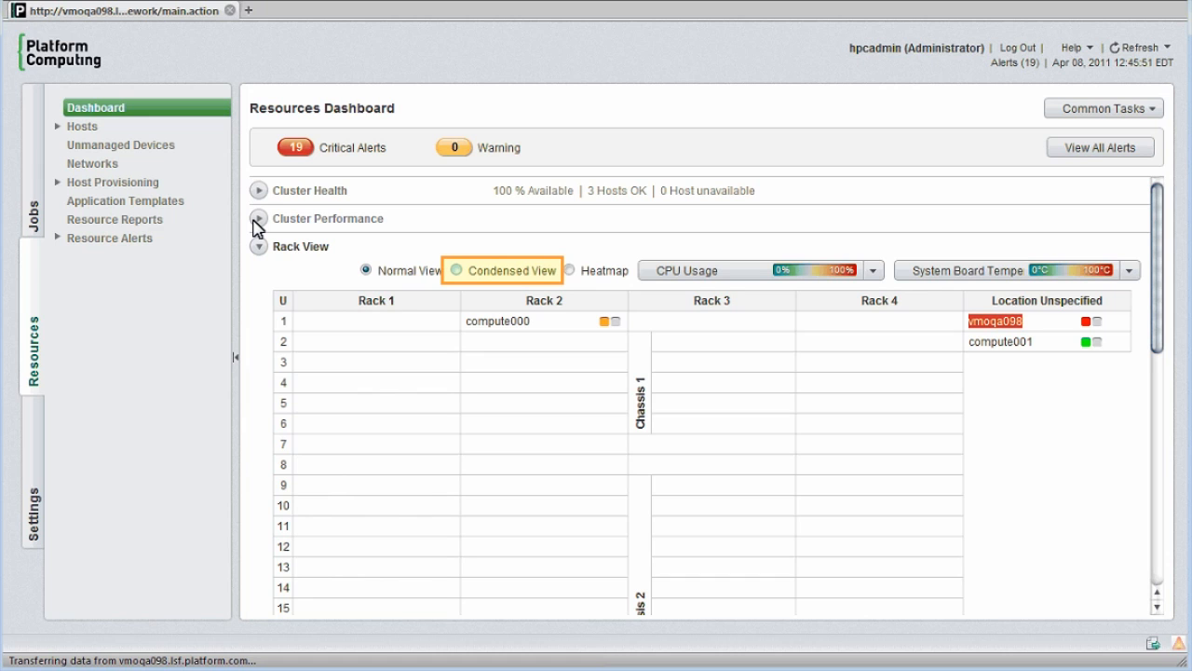
{"action": "left_click", "coordinate": [455, 270]}
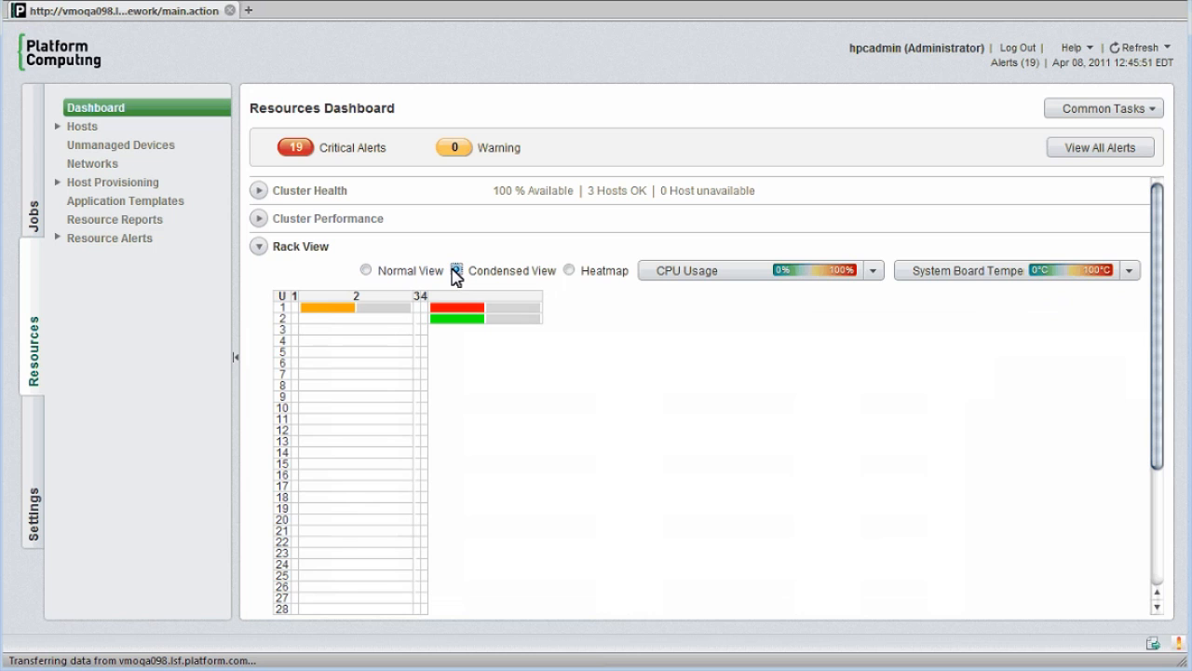
Return the rack view of hosts to the normal layout.
{"action": "left_click", "coordinate": [568, 270]}
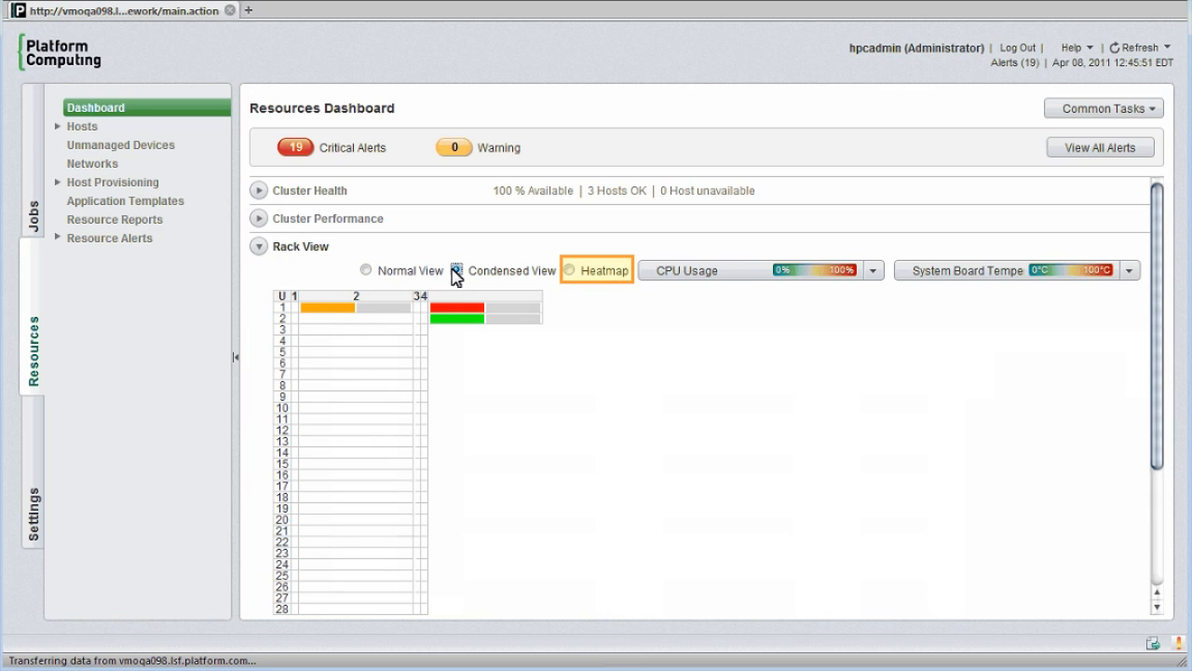
{"action": "left_click", "coordinate": [457, 270]}
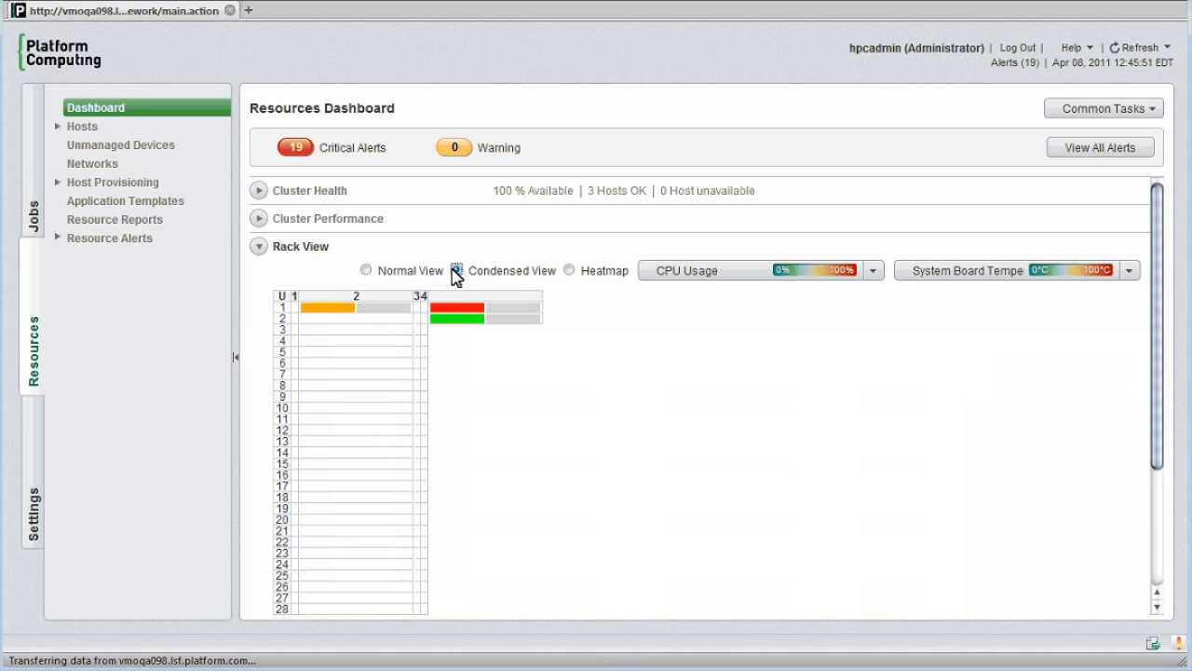
{"action": "left_click", "coordinate": [365, 270]}
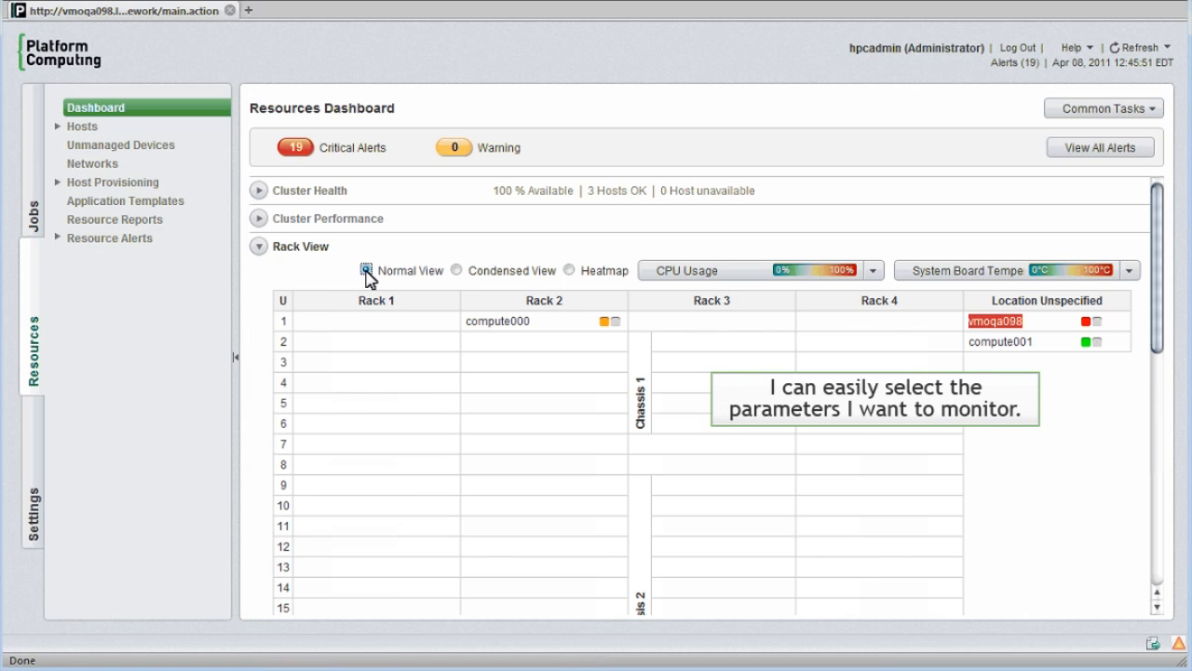
Monitor Disk I/O Rate as the rack view's second parameter instead of board temperature.
{"action": "left_click", "coordinate": [1132, 270]}
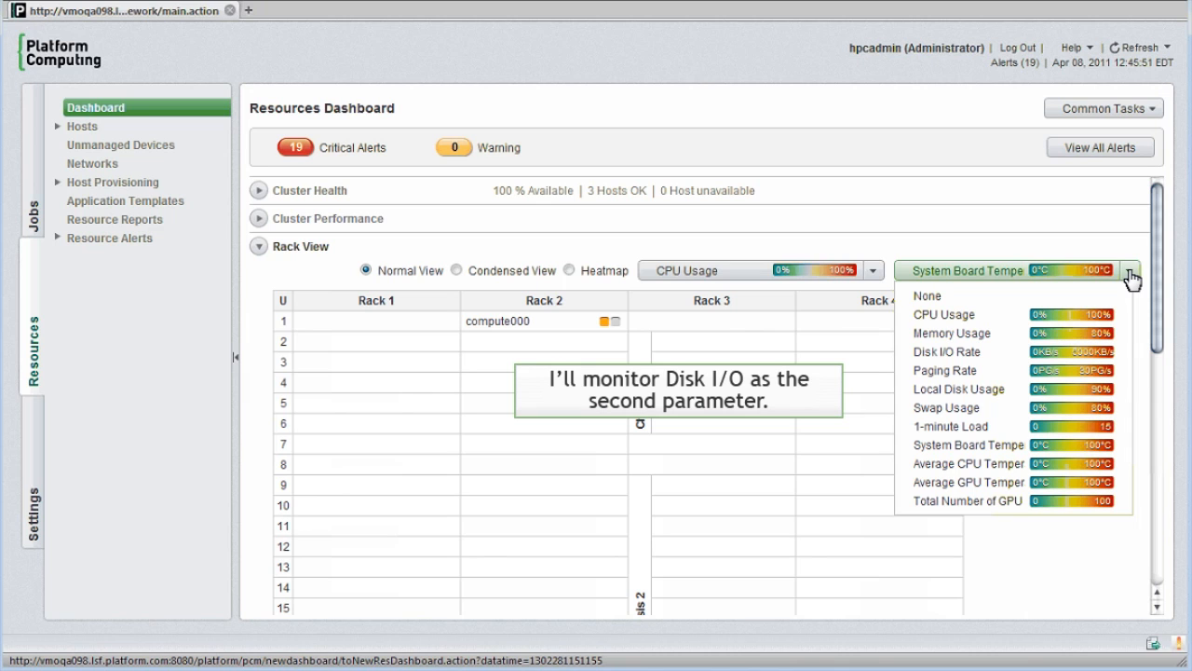
{"action": "mouse_move", "coordinate": [1056, 357]}
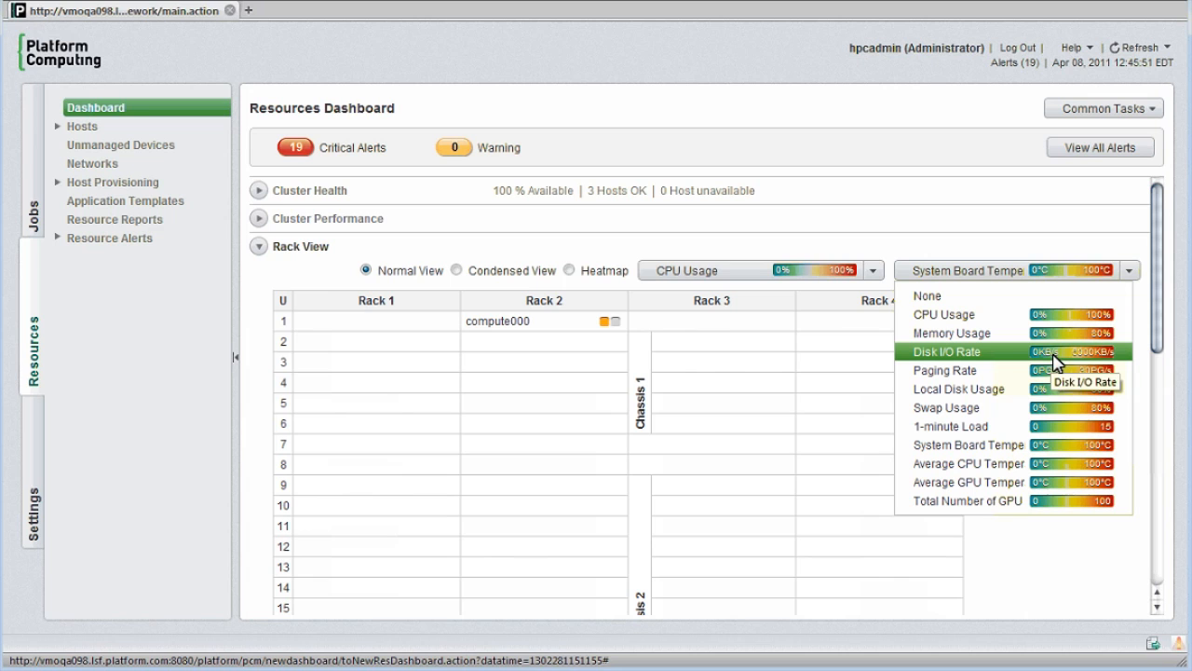
{"action": "left_click", "coordinate": [946, 350]}
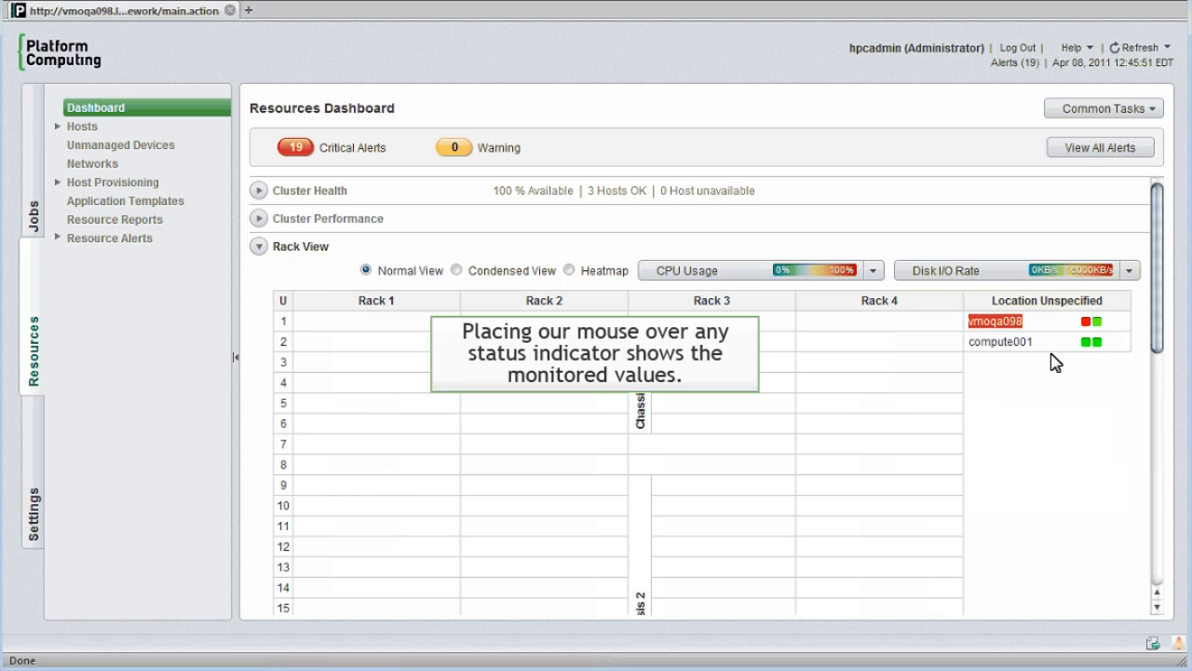
{"action": "mouse_move", "coordinate": [1080, 320]}
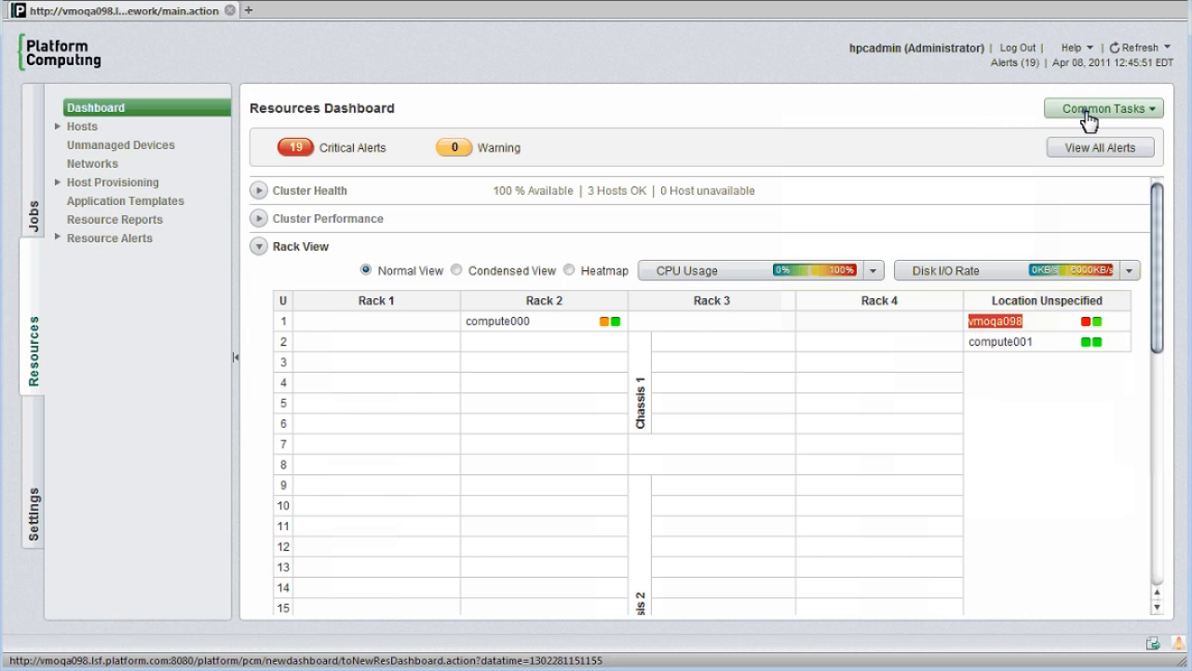
{"action": "left_click", "coordinate": [1105, 108]}
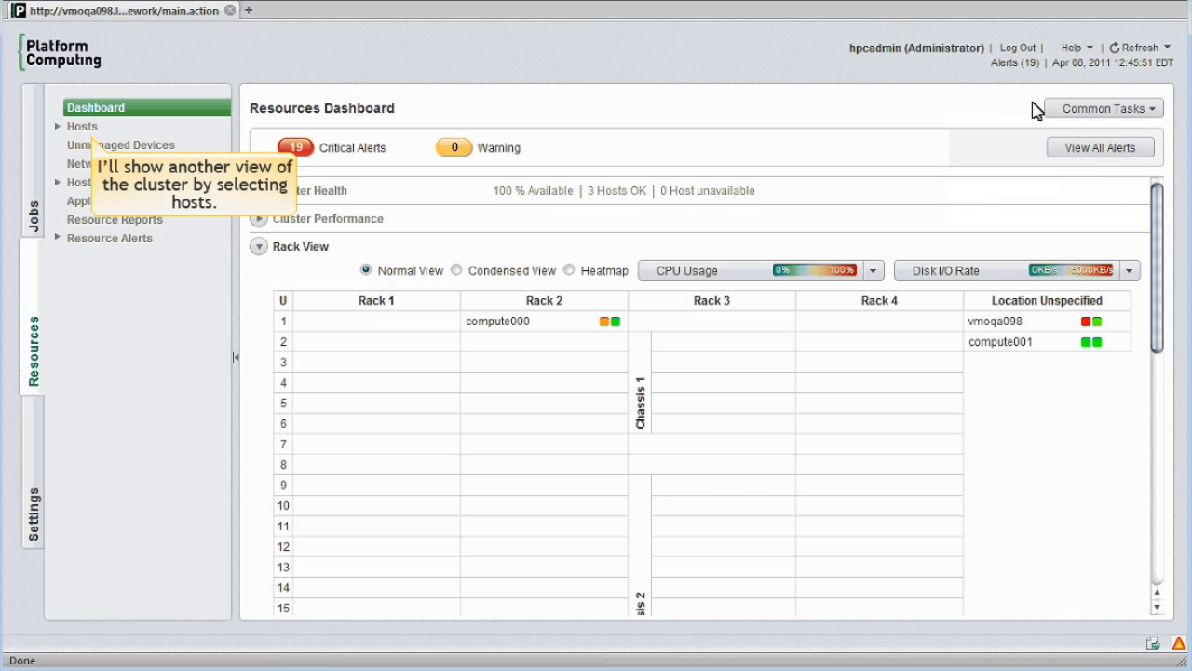
Show the cluster hosts list from the Resources tree.
{"action": "left_click", "coordinate": [82, 127]}
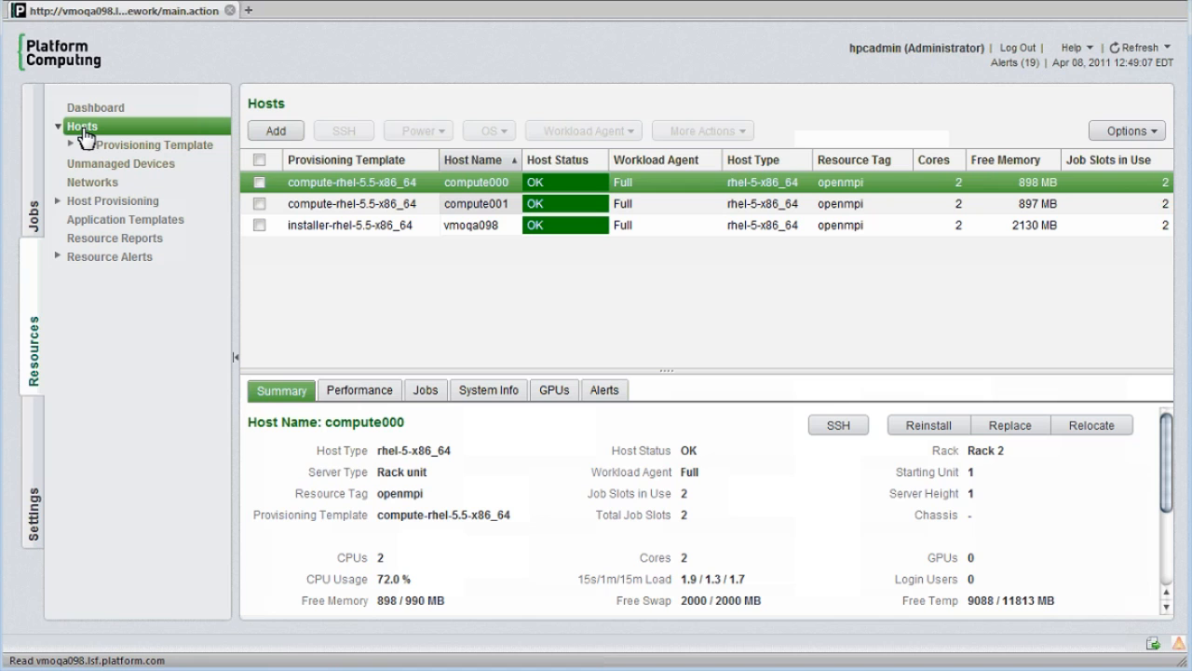
{"action": "mouse_move", "coordinate": [82, 131]}
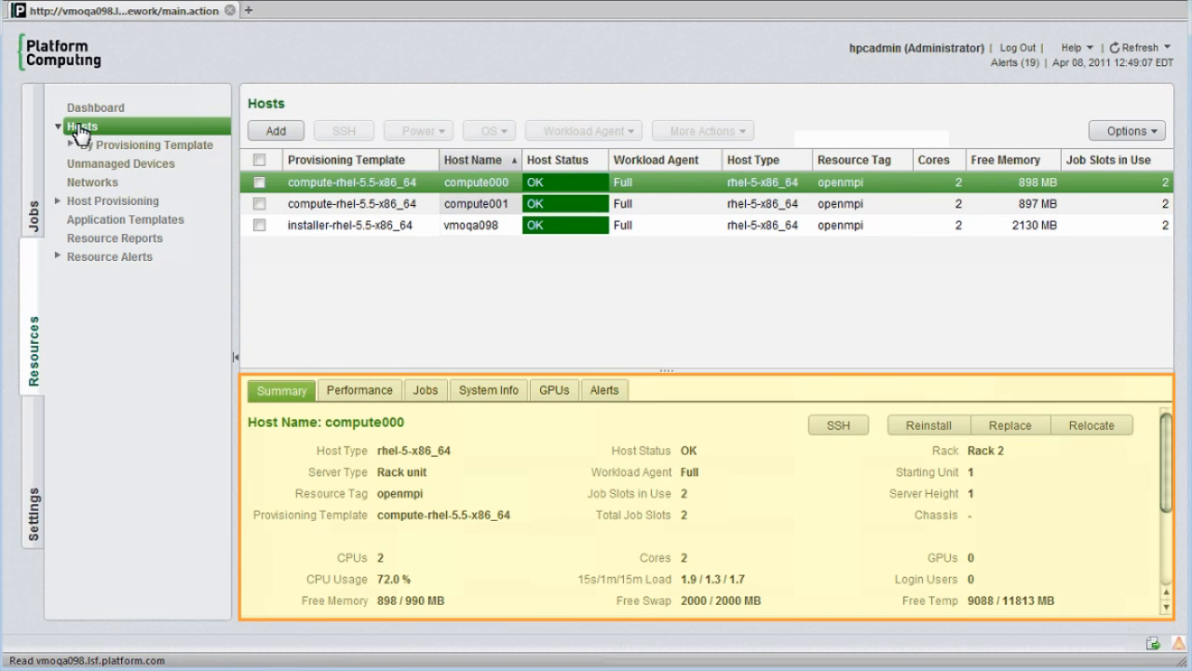
{"action": "left_click", "coordinate": [69, 146]}
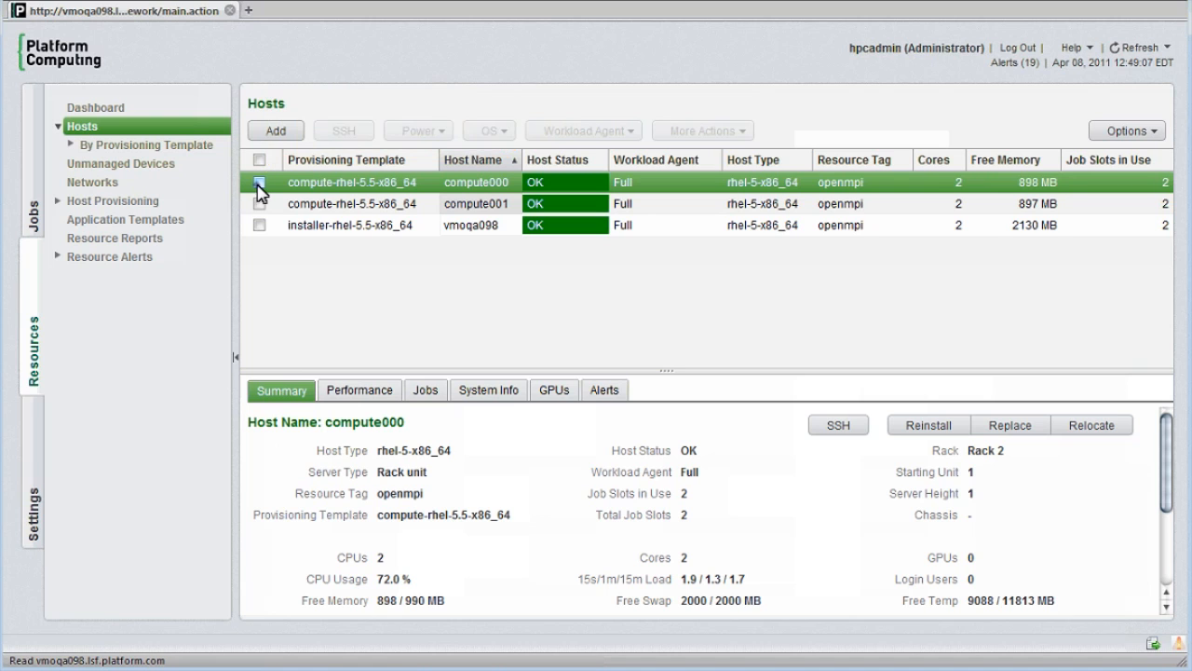
Select compute000 and bring up its reinstall, replace, remove and relocate actions.
{"action": "left_click", "coordinate": [261, 182]}
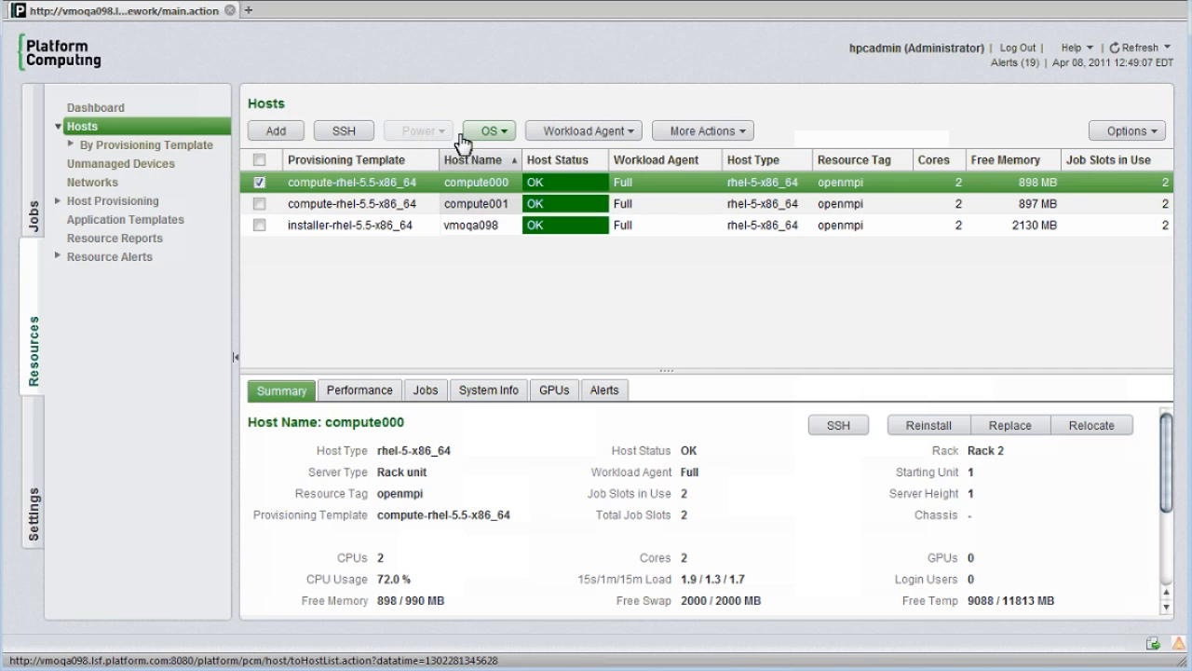
{"action": "left_click", "coordinate": [488, 130]}
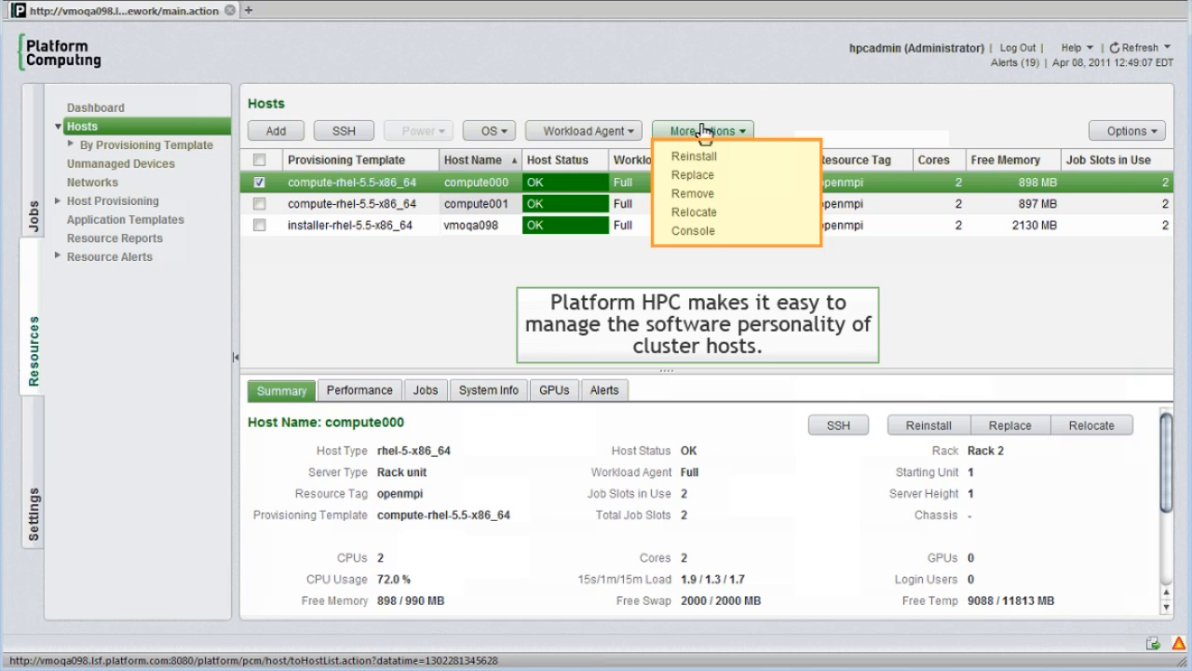
{"action": "left_click", "coordinate": [1129, 131]}
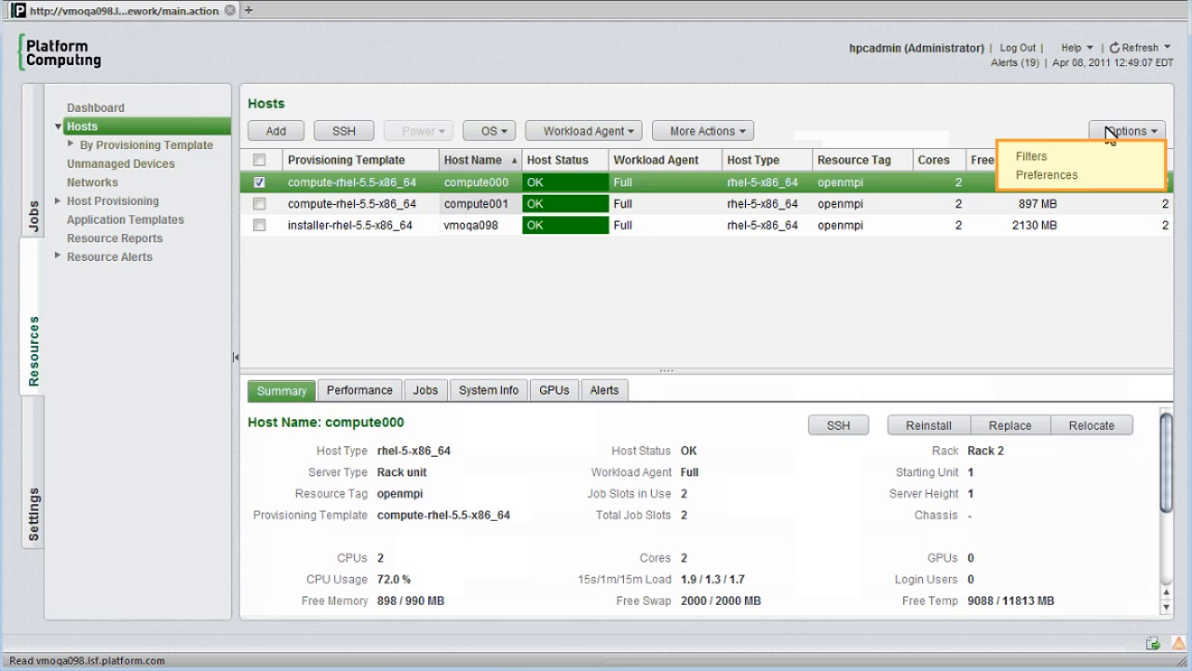
{"action": "mouse_move", "coordinate": [1081, 129]}
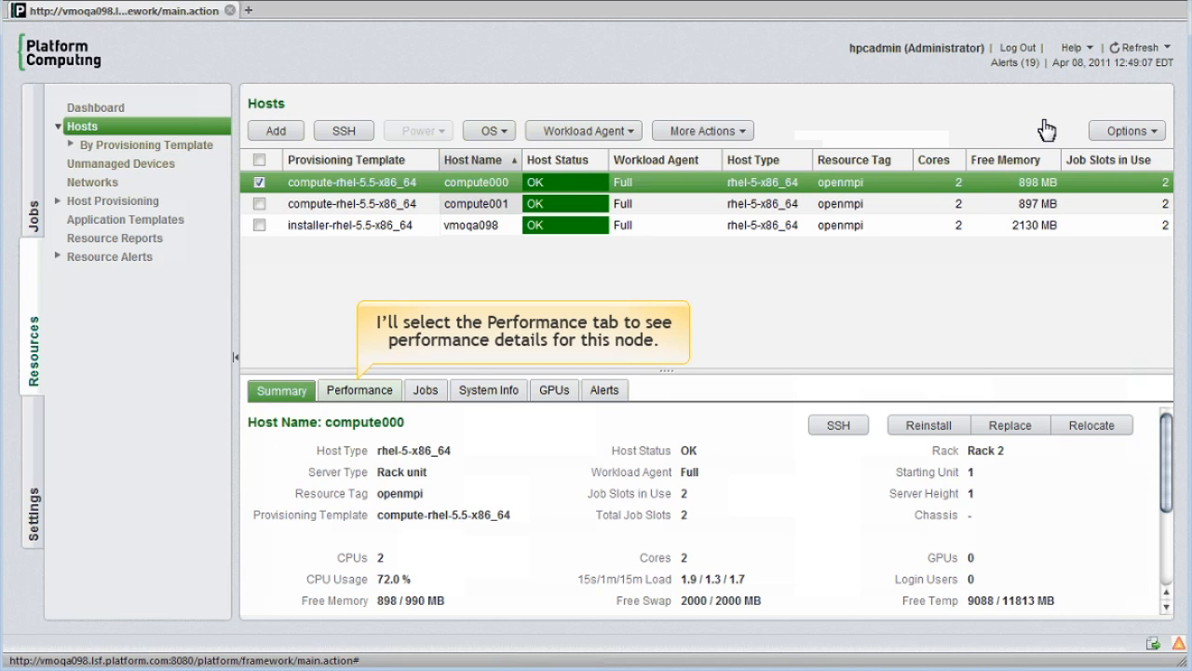
{"action": "mouse_move", "coordinate": [395, 392]}
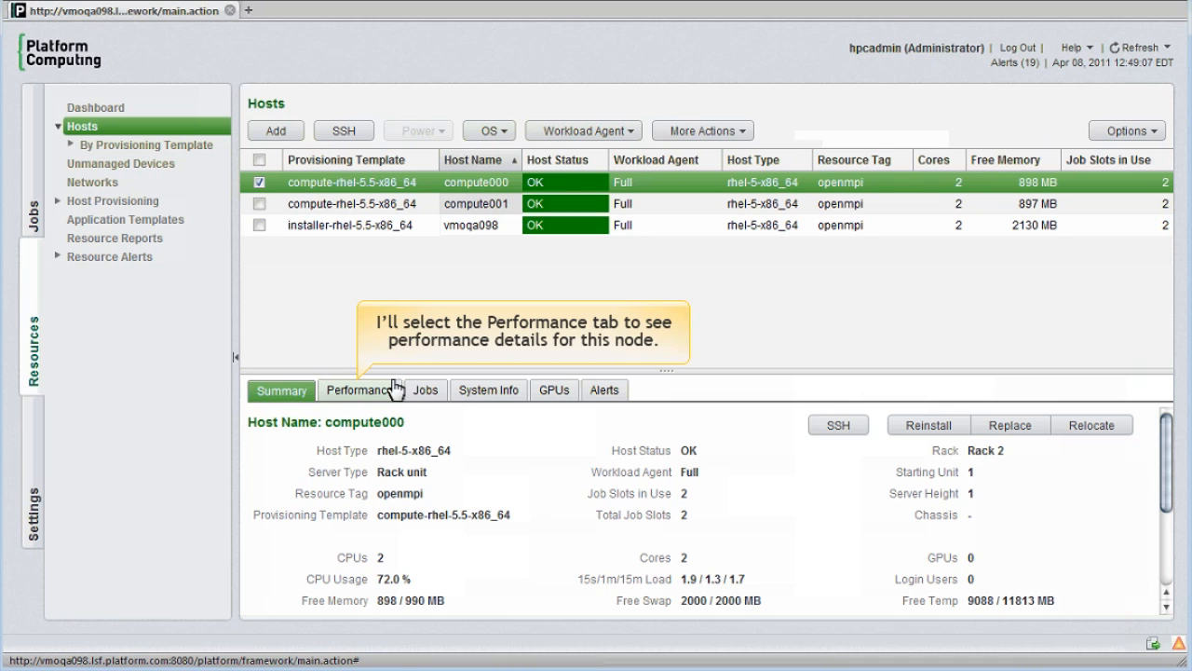
View compute000's CPU and memory charts, then its running and exited jobs.
{"action": "left_click", "coordinate": [360, 391]}
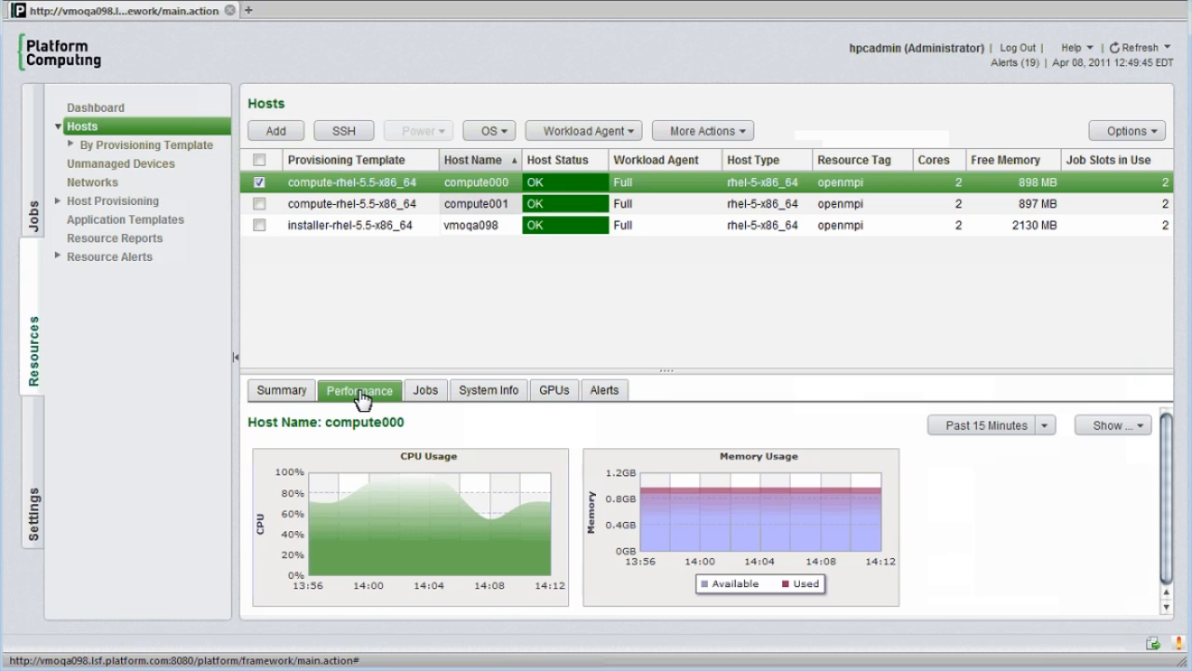
{"action": "mouse_move", "coordinate": [425, 391]}
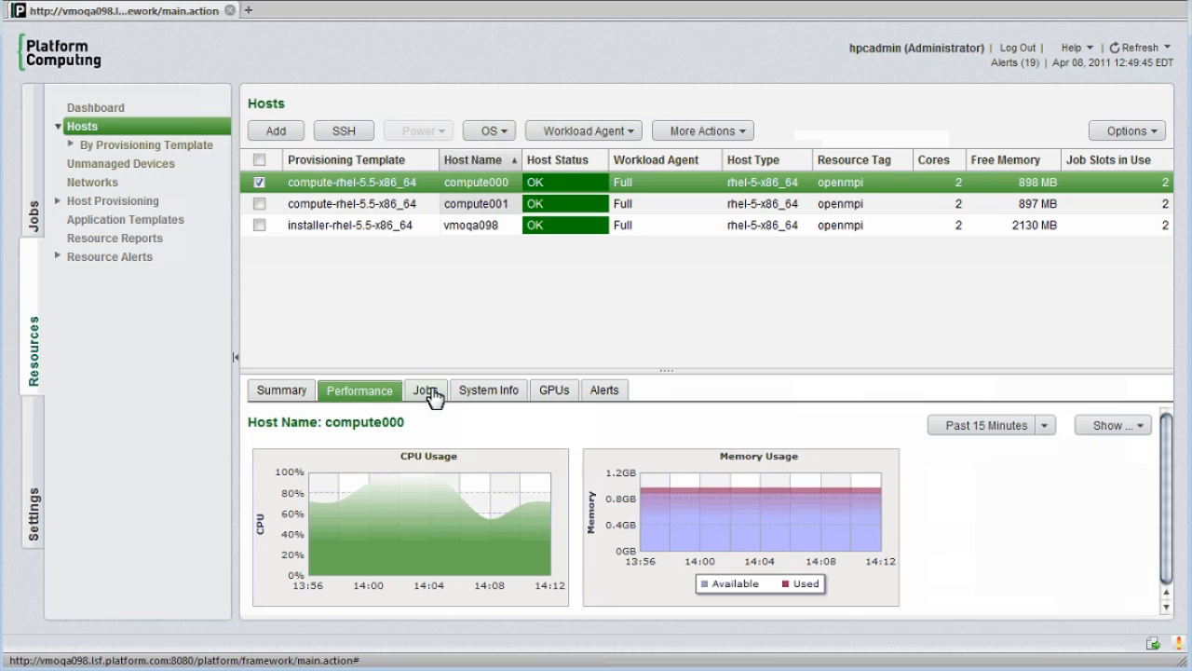
{"action": "left_click", "coordinate": [425, 391]}
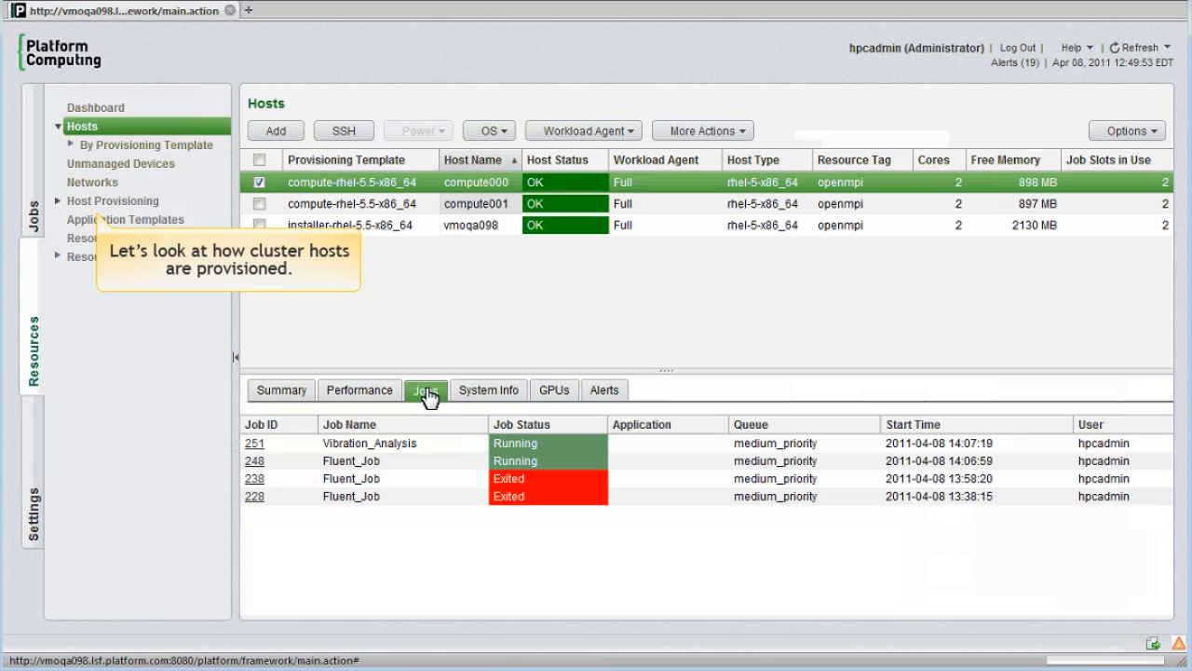
Reach the Kit Library under Host Provisioning and show the Nagios kit's details.
{"action": "left_click", "coordinate": [112, 201]}
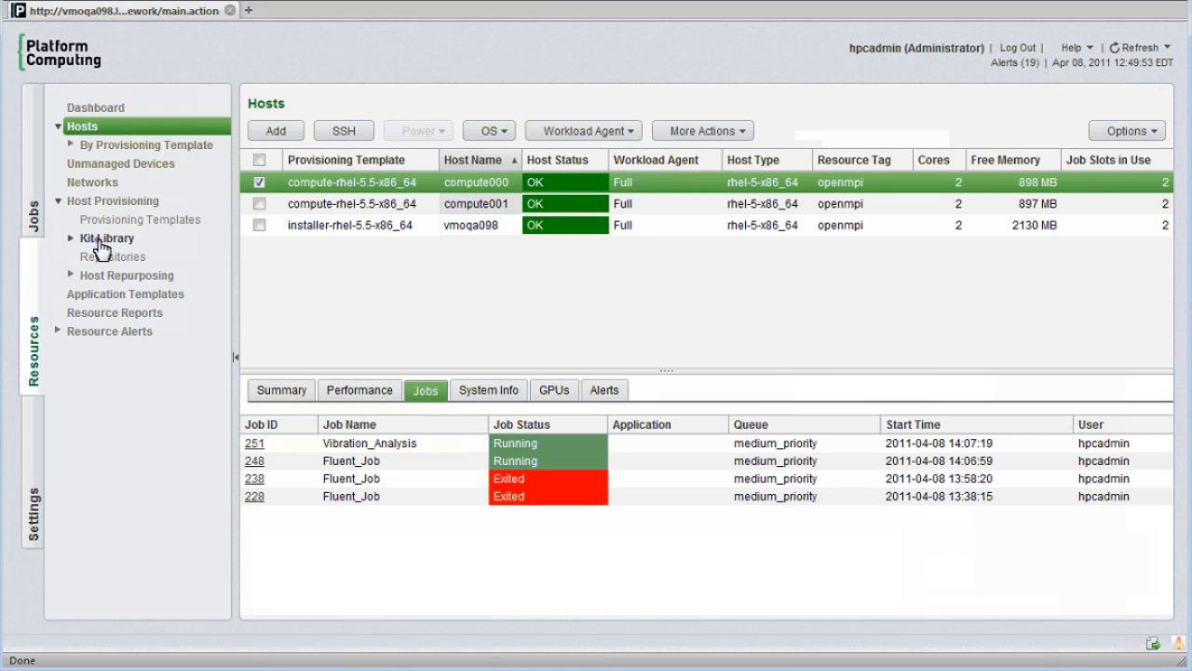
{"action": "left_click", "coordinate": [104, 239]}
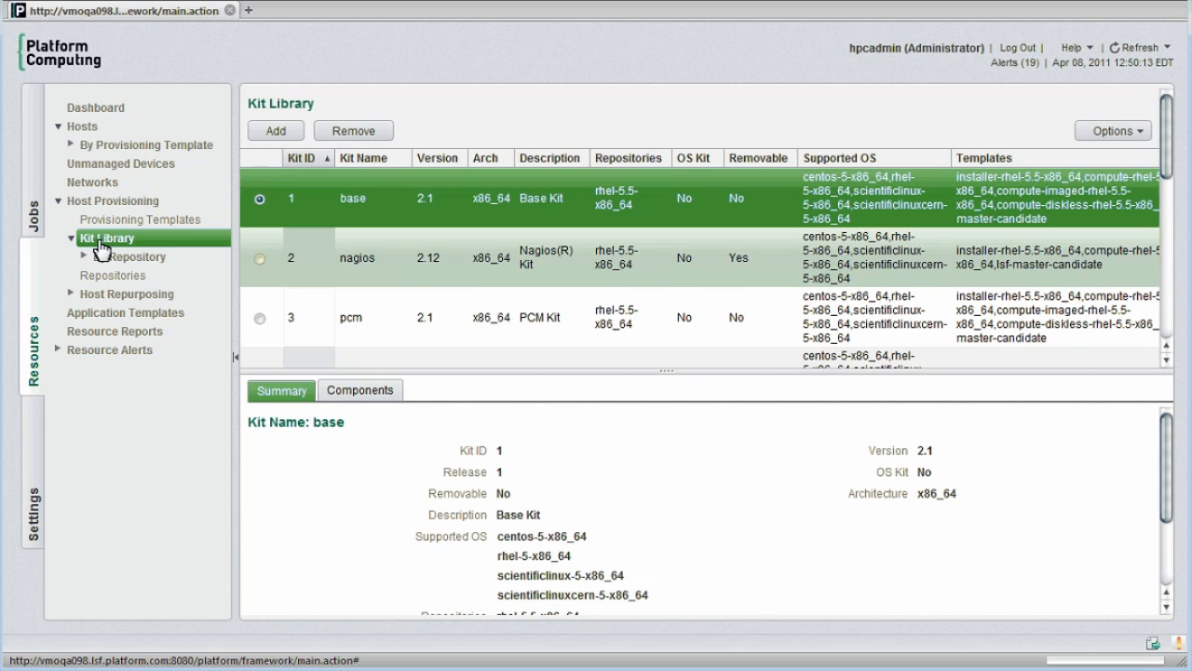
{"action": "left_click", "coordinate": [259, 258]}
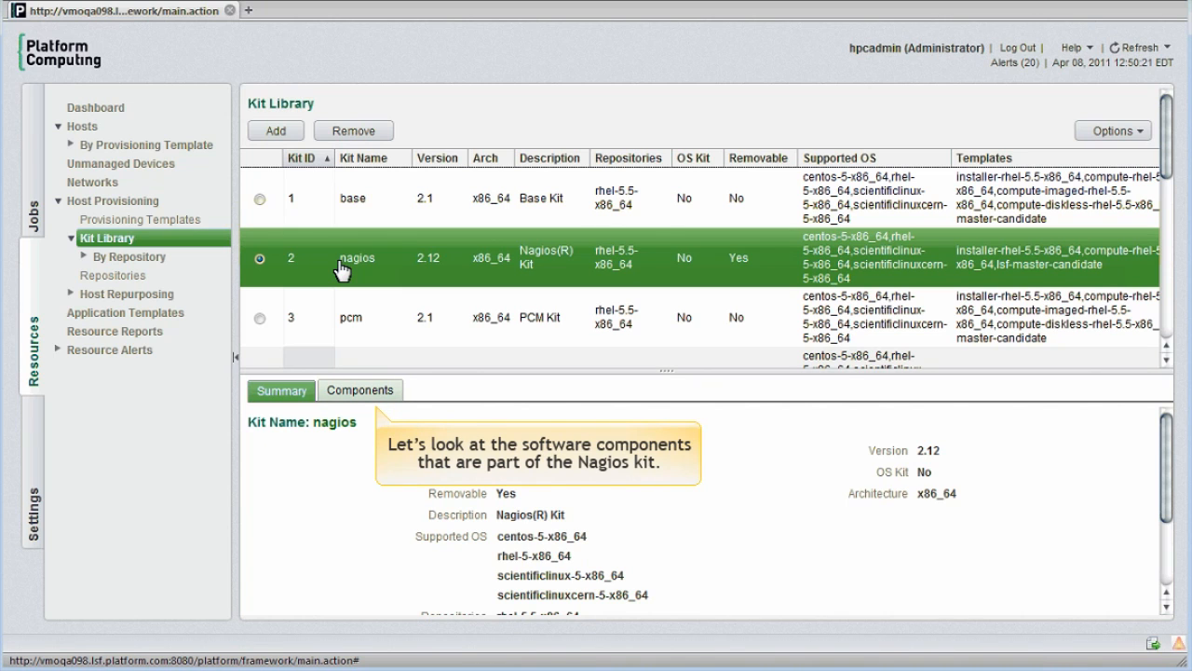
List the Nagios kit's components: support, monitoring node and monitored node.
{"action": "left_click", "coordinate": [359, 391]}
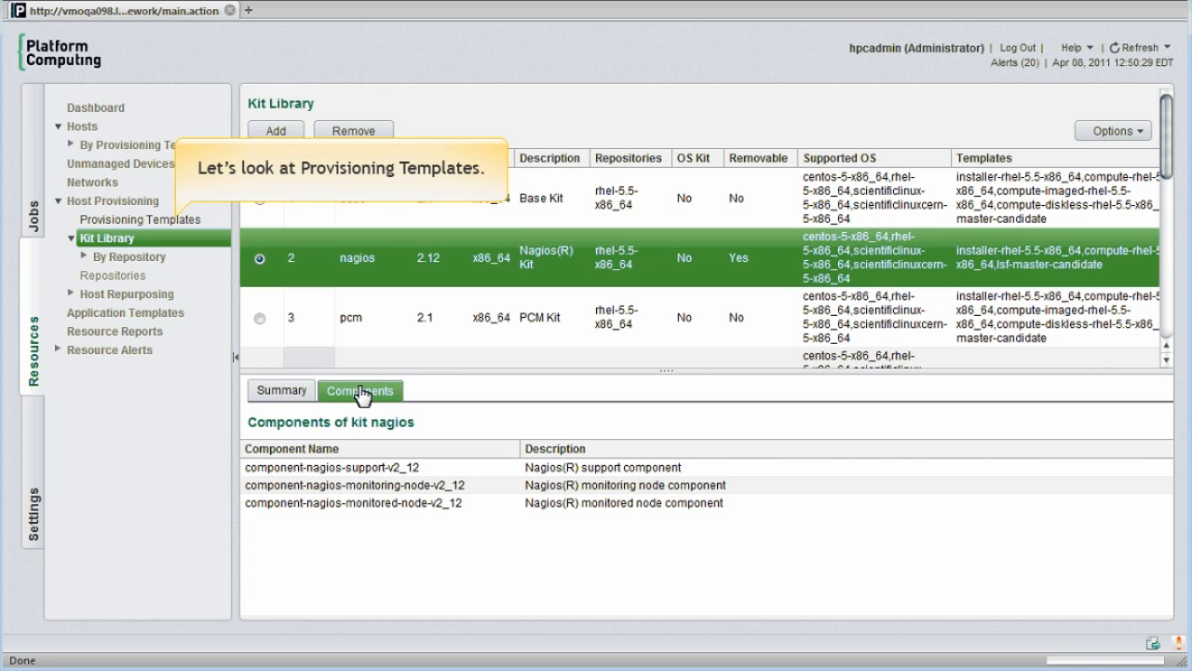
Show the Provisioning Templates list under Host Provisioning.
{"action": "left_click", "coordinate": [141, 220]}
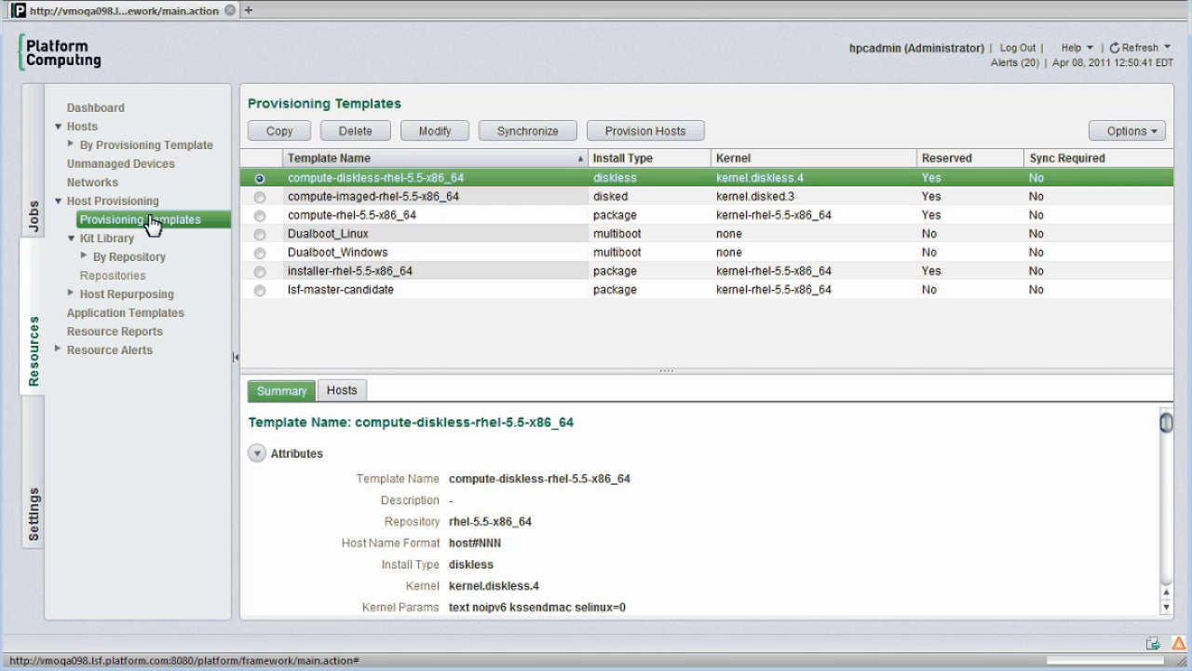
{"action": "mouse_move", "coordinate": [679, 183]}
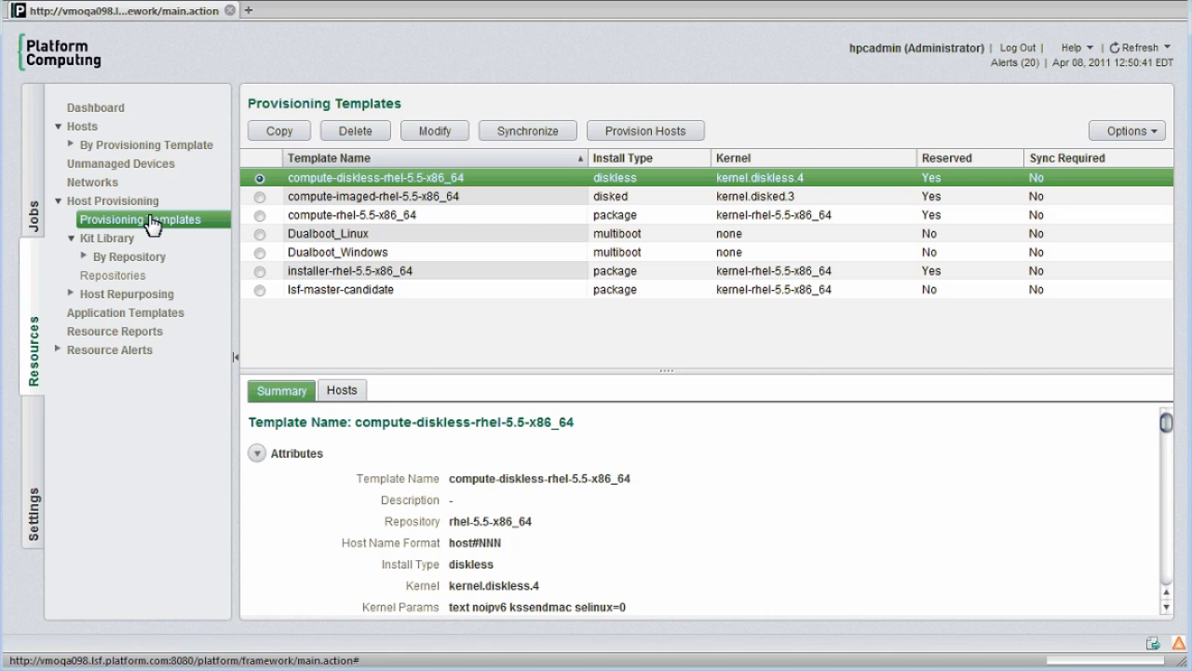
{"action": "mouse_move", "coordinate": [711, 240]}
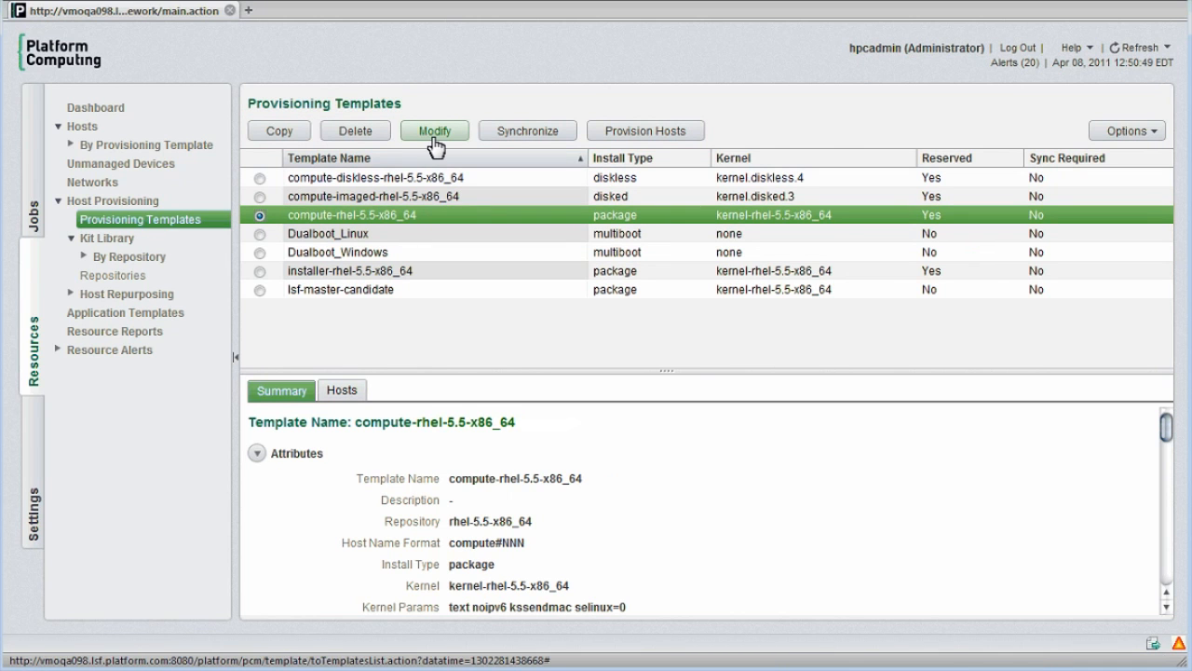
Modify the compute-rhel-5.5-x86_64 template, showing its General settings.
{"action": "left_click", "coordinate": [434, 130]}
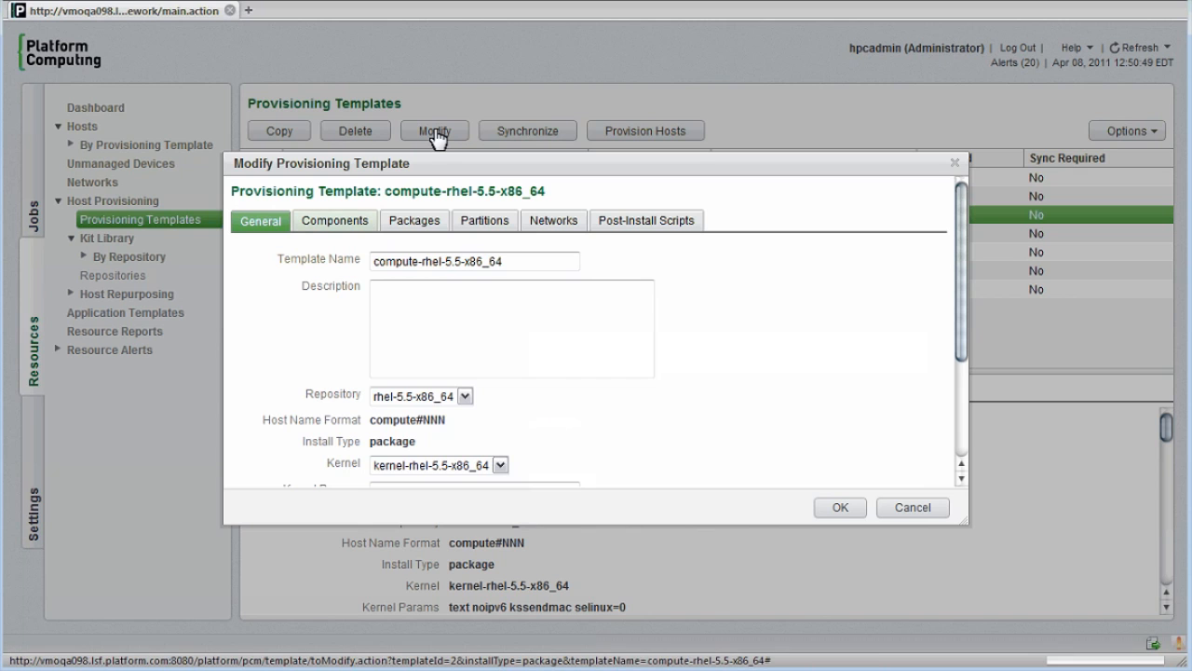
{"action": "mouse_move", "coordinate": [333, 228]}
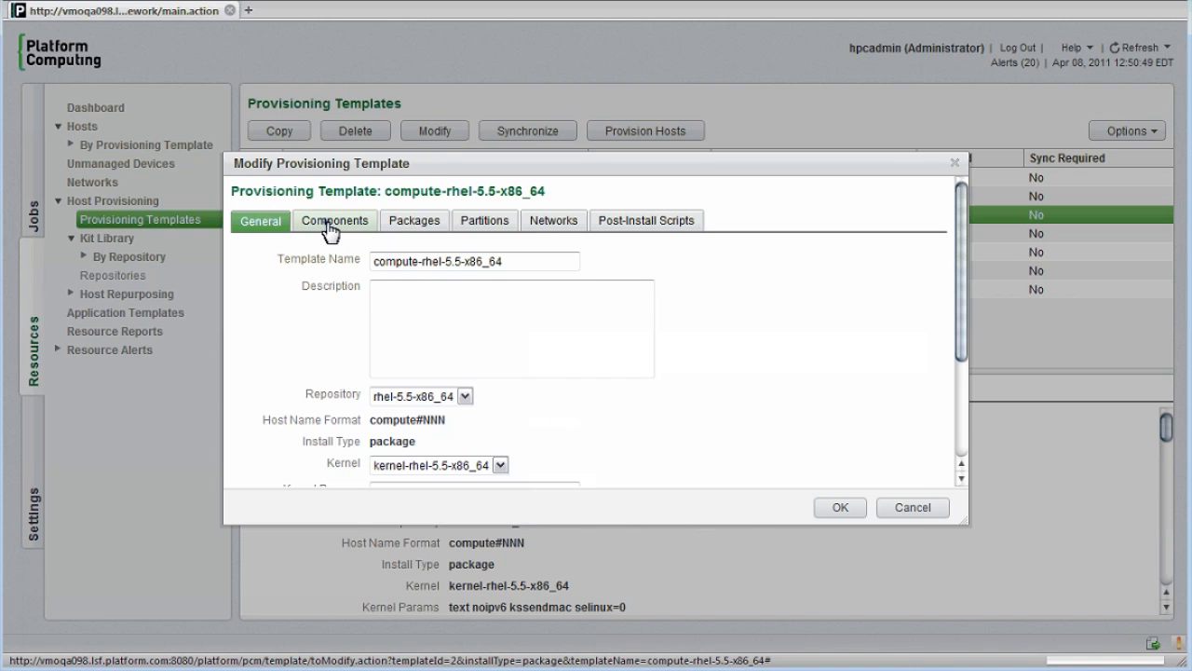
Toggle View to list all components, briefly excluding then re-including component-nagios-monitored-node-v2_12.
{"action": "left_click", "coordinate": [333, 219]}
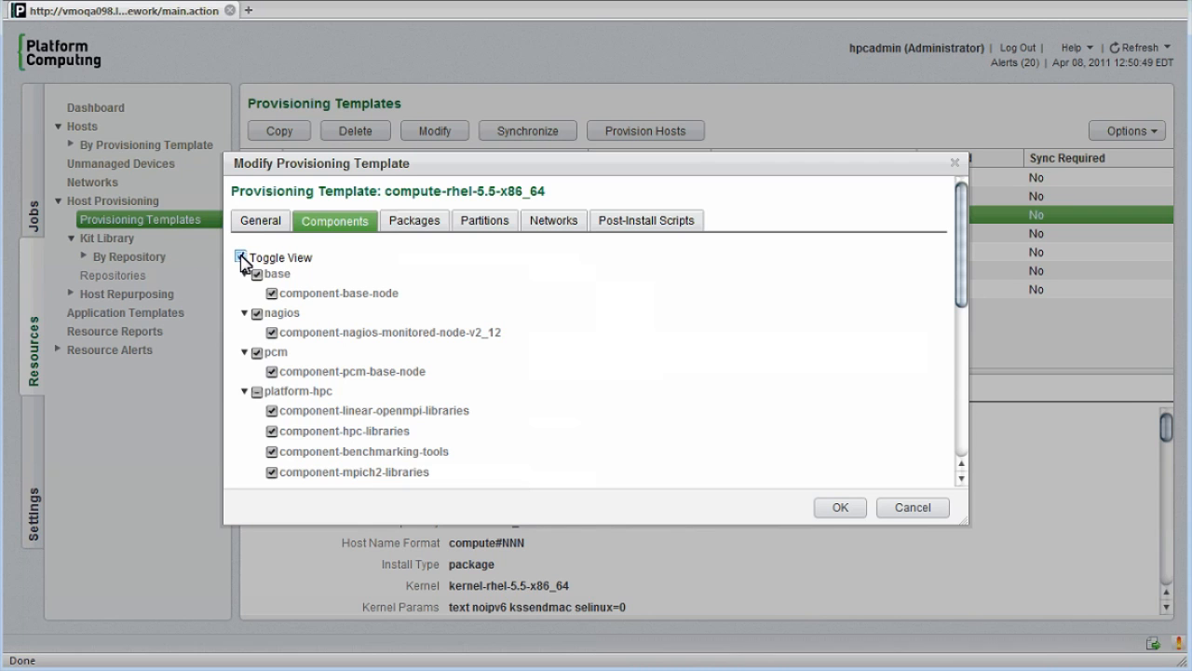
{"action": "left_click", "coordinate": [244, 257]}
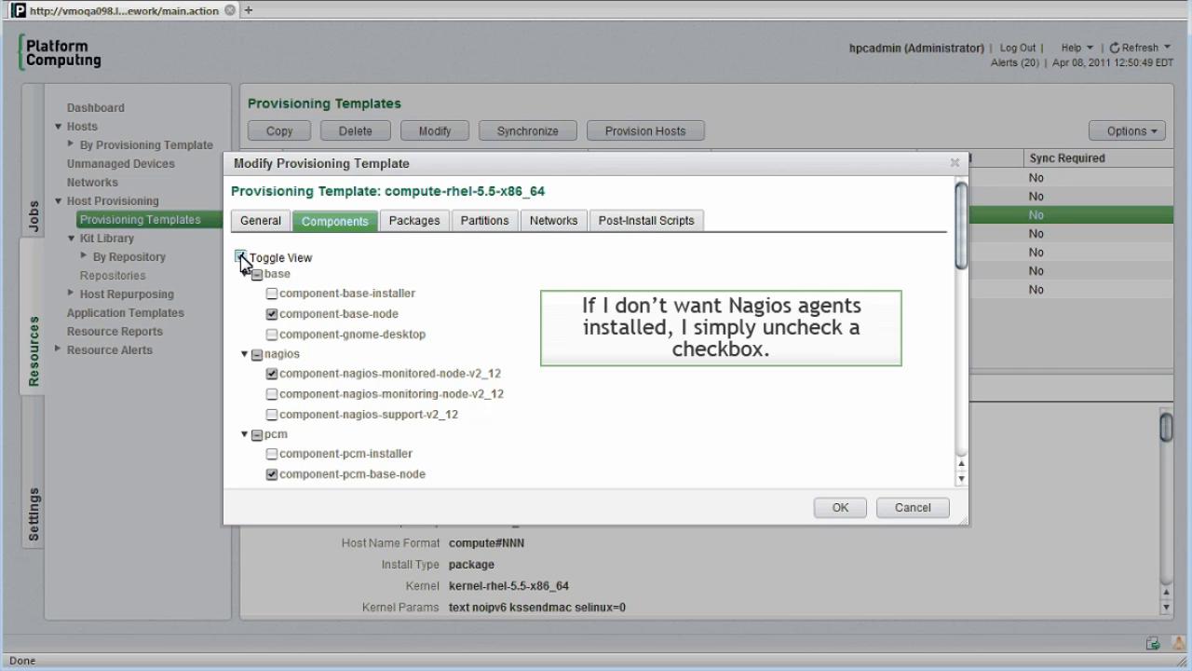
{"action": "left_click", "coordinate": [270, 377]}
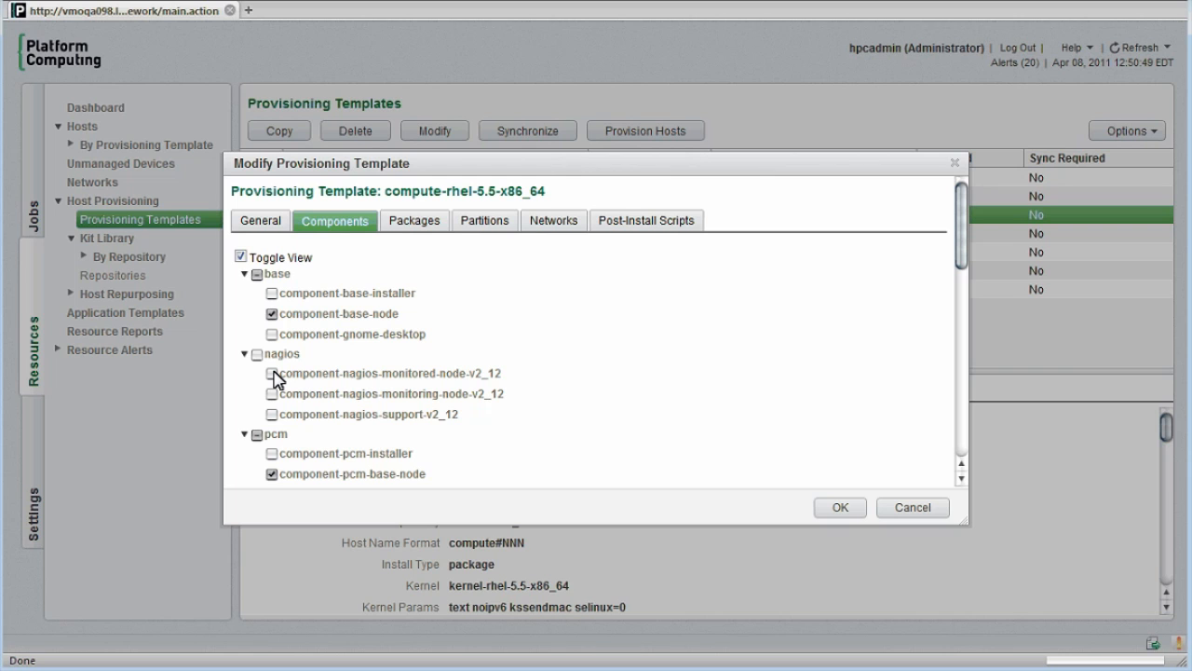
{"action": "left_click", "coordinate": [270, 373]}
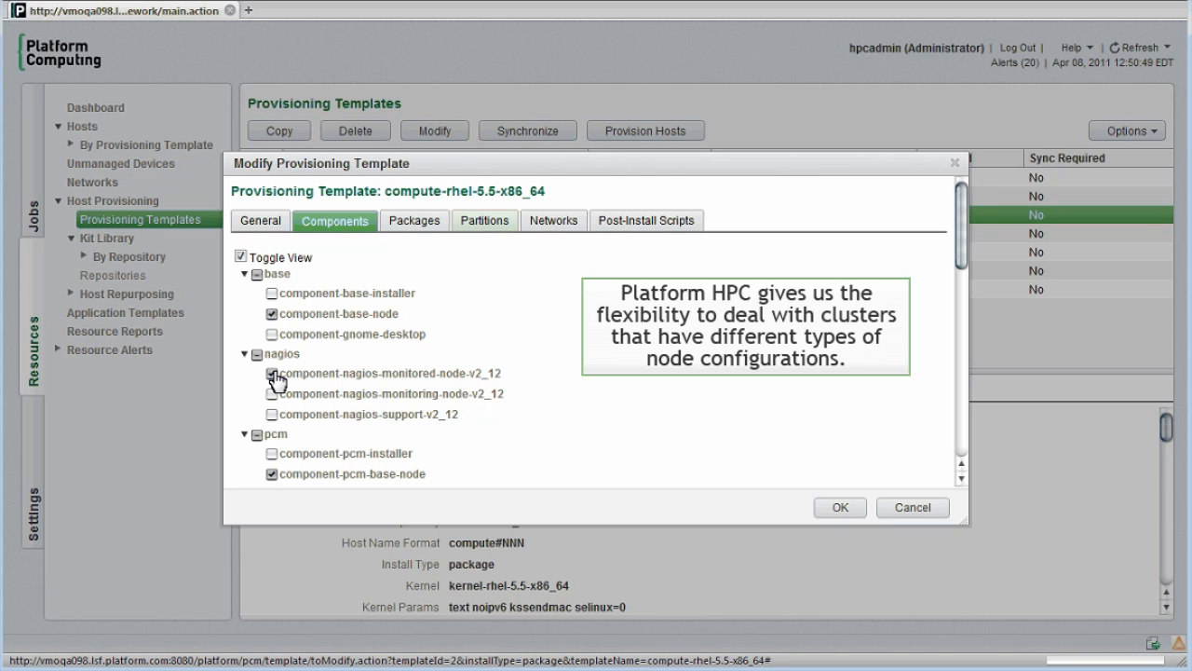
{"action": "left_click", "coordinate": [272, 373]}
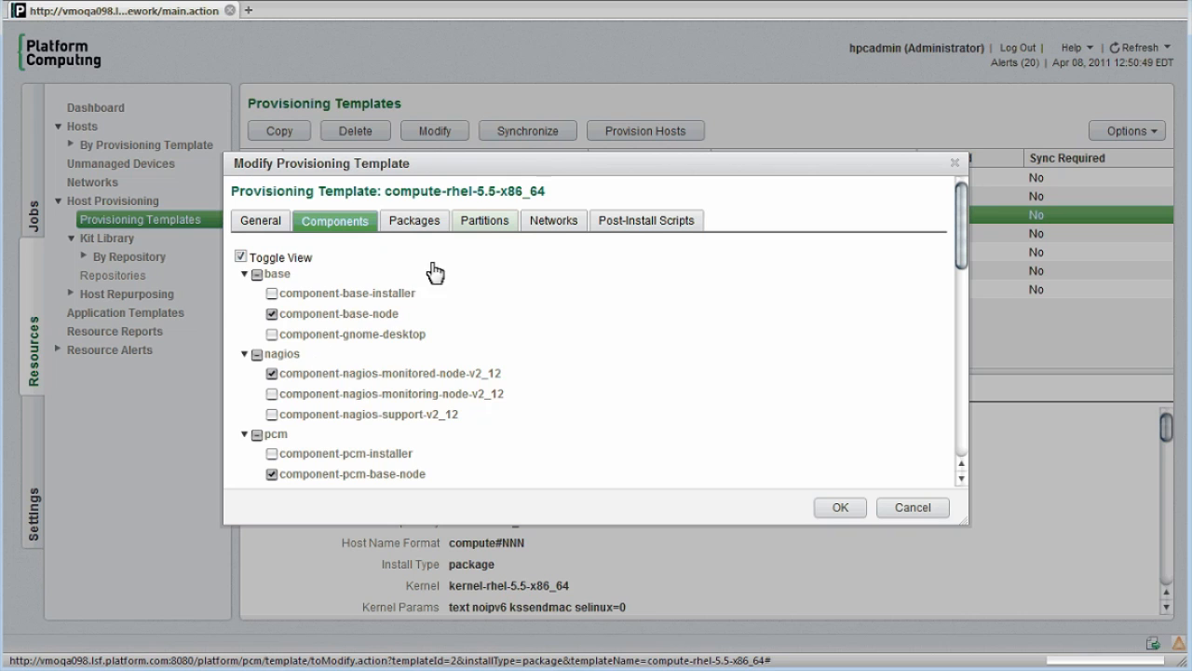
View the template's Partitions layout, then cancel the Modify Provisioning Template dialog unchanged.
{"action": "left_click", "coordinate": [484, 220]}
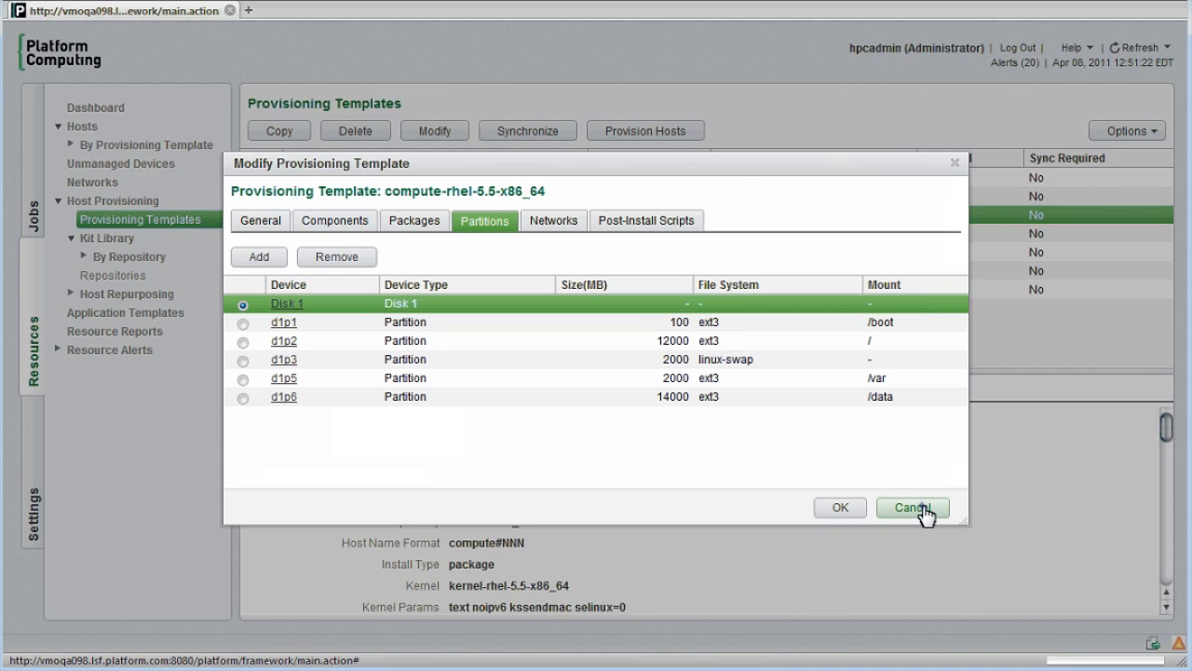
{"action": "left_click", "coordinate": [912, 507]}
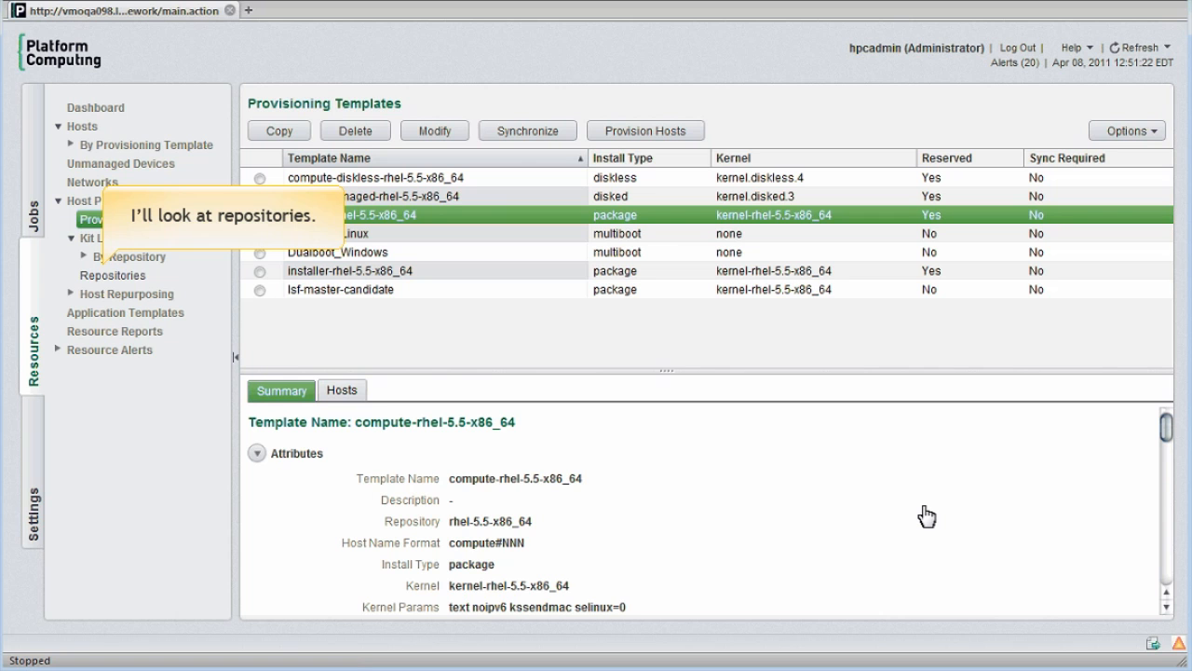
In Kit Library Repositories, request a Snapshot of the rhel-5.5-x86_64 repository.
{"action": "left_click", "coordinate": [112, 276]}
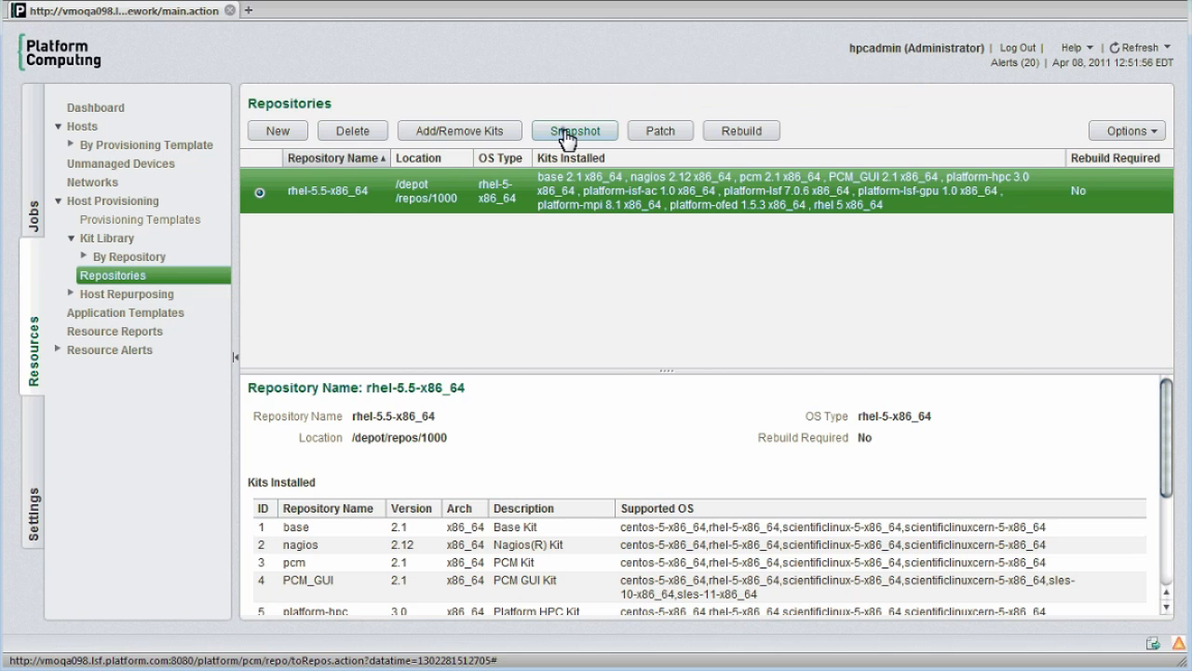
{"action": "left_click", "coordinate": [573, 131]}
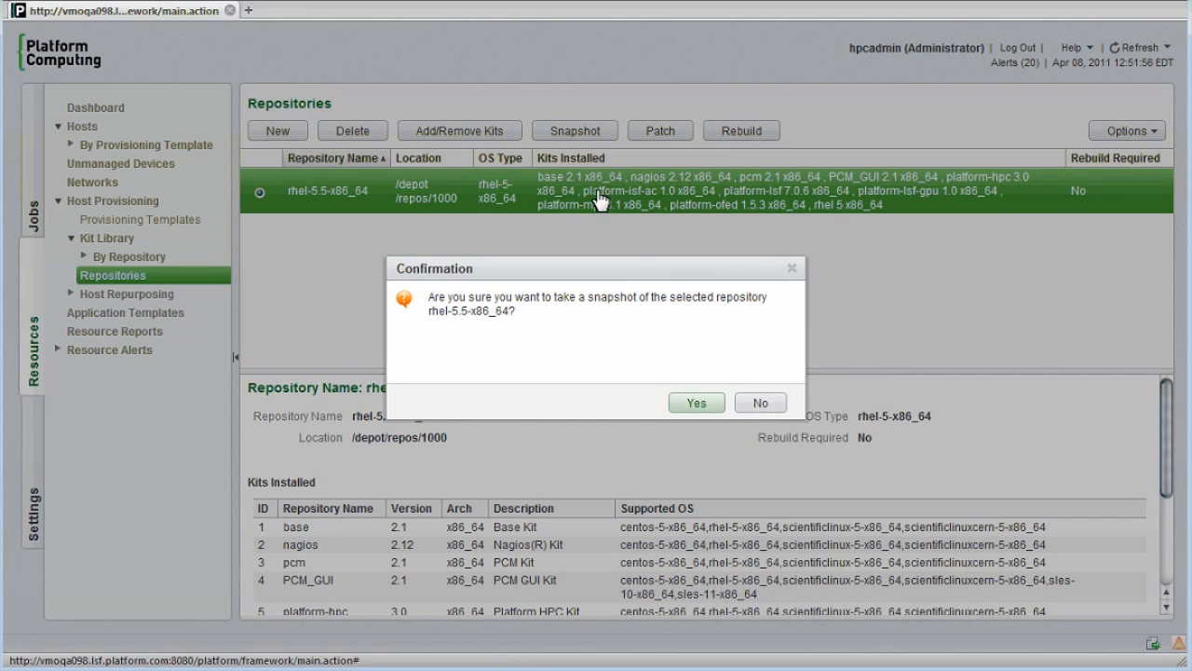
Confirm Yes so a snapshot copy of rhel-5.5-x86_64 appears in the repositories list.
{"action": "left_click", "coordinate": [697, 402]}
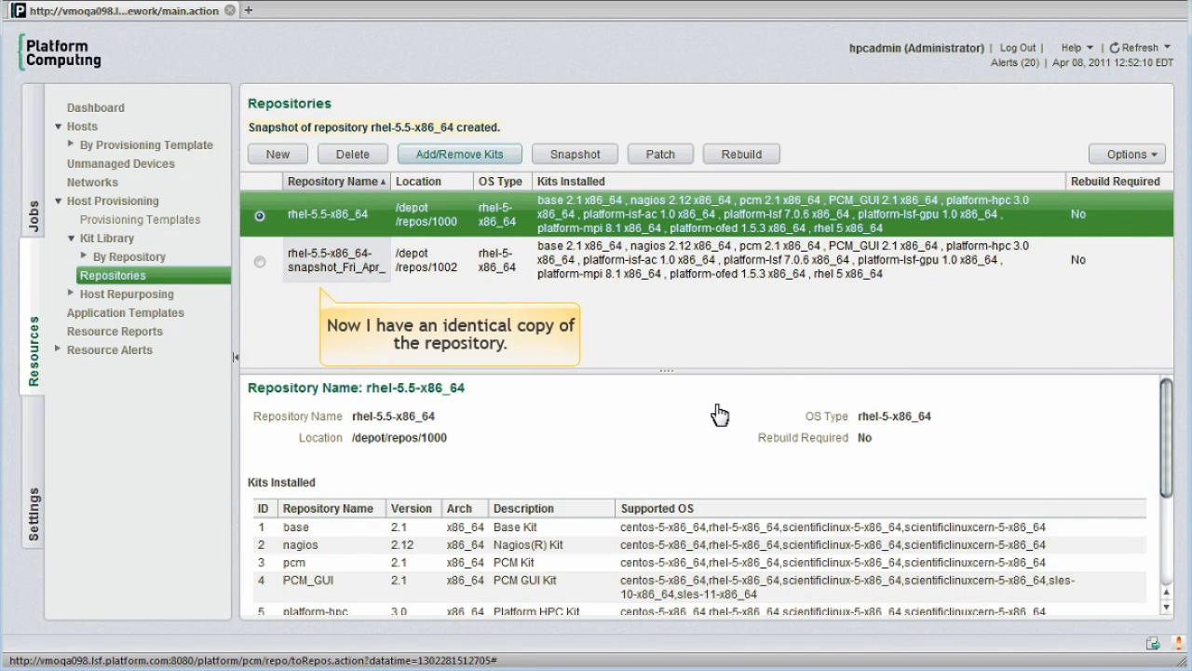
{"action": "mouse_move", "coordinate": [708, 406]}
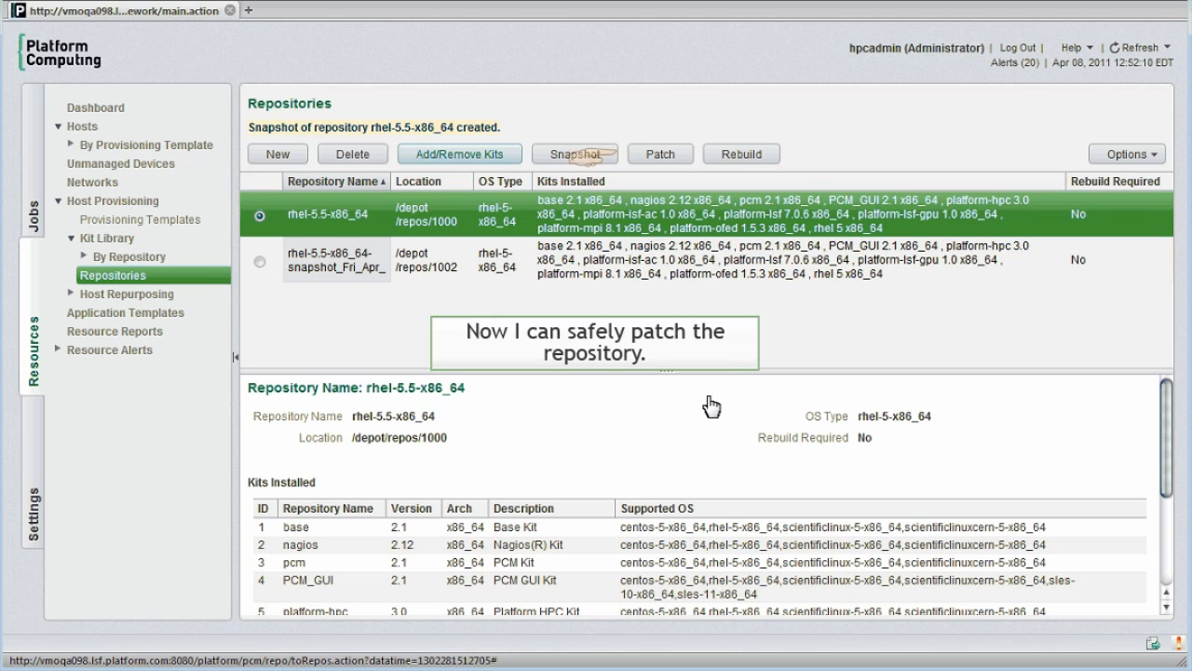
{"action": "mouse_move", "coordinate": [694, 396]}
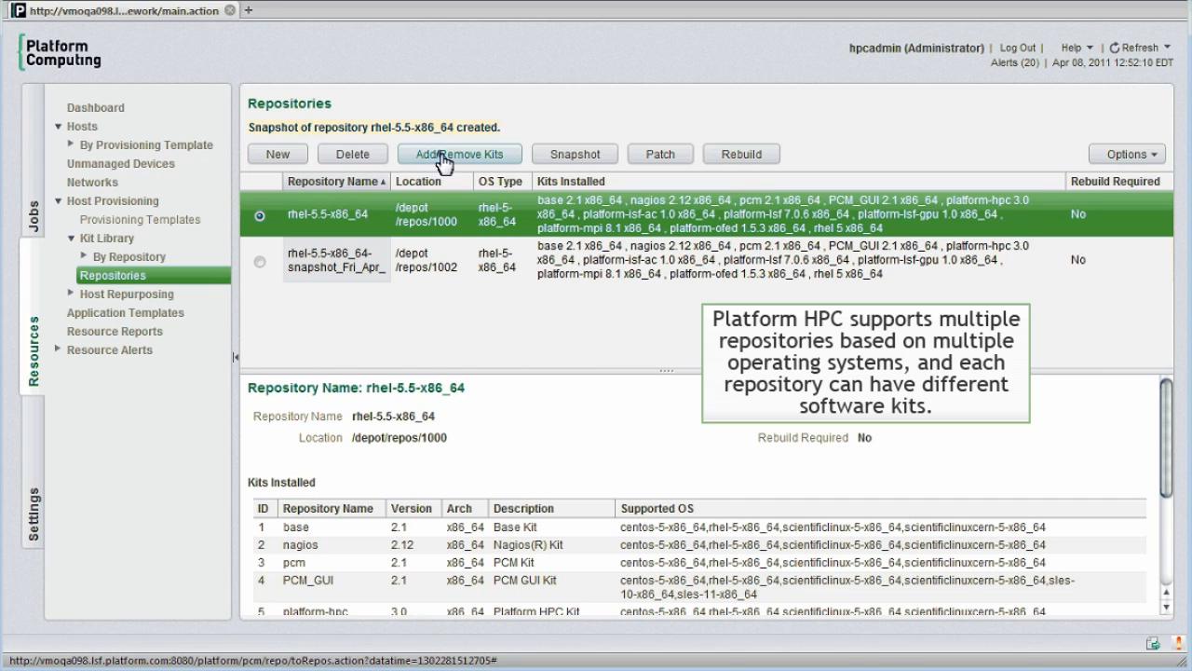
{"action": "left_click", "coordinate": [460, 153]}
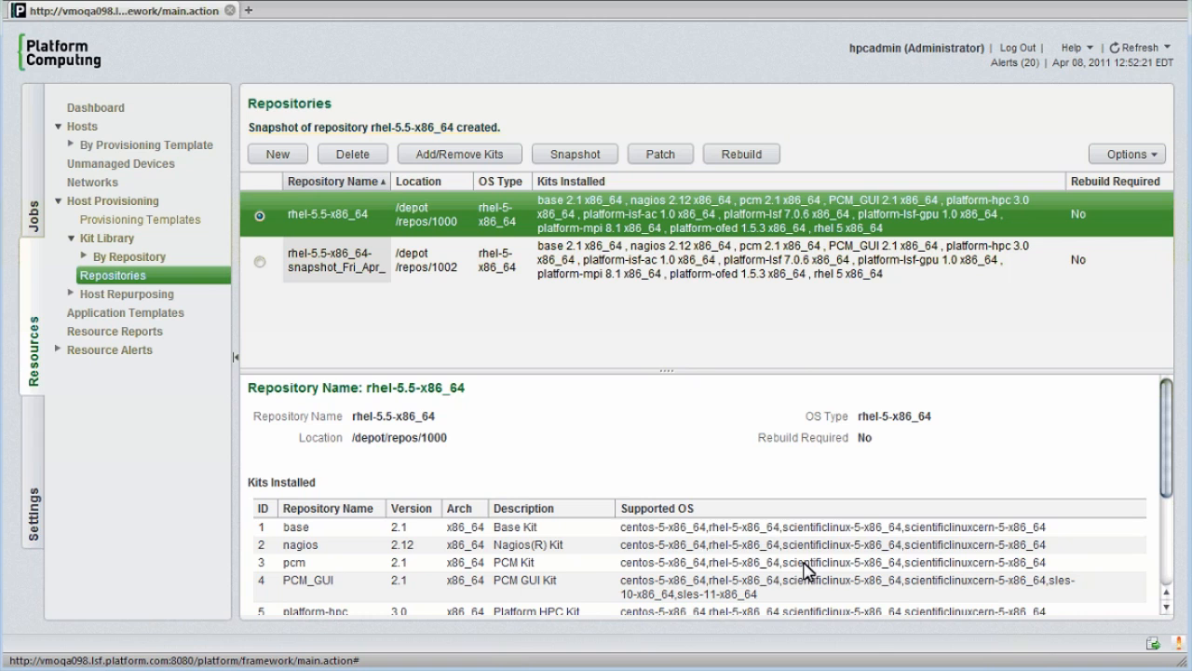
{"action": "mouse_move", "coordinate": [58, 361]}
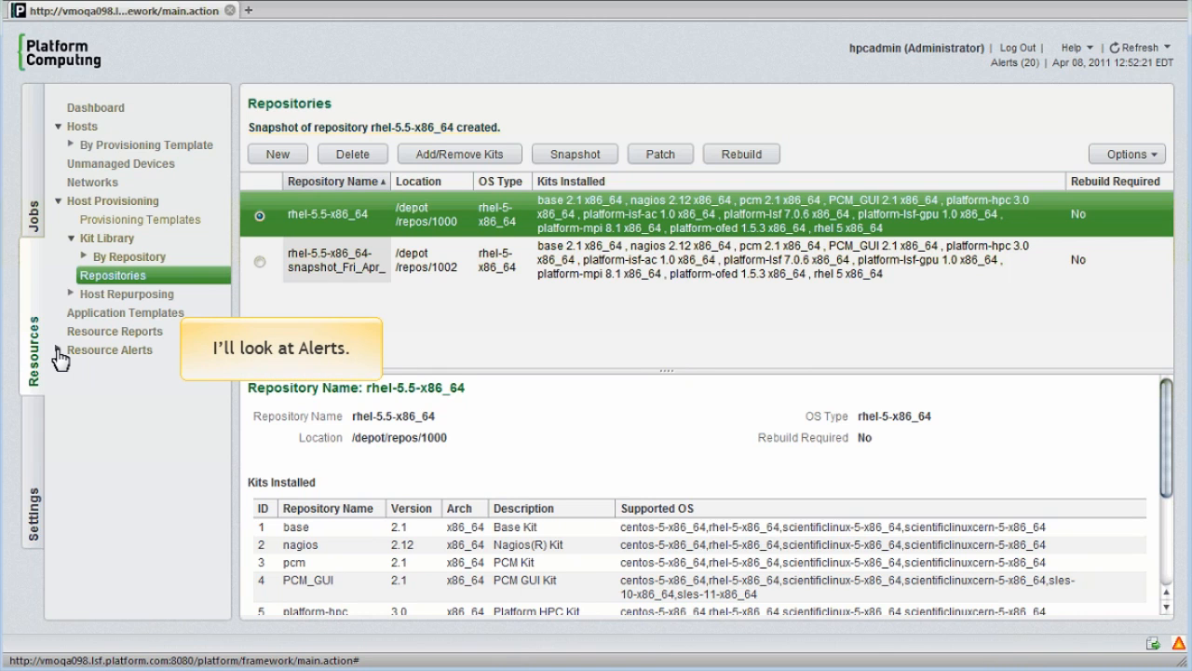
Under Resource Alerts, review Alert Definitions with CPU Utilization High ticked, then show Triggered Alerts.
{"action": "left_click", "coordinate": [108, 350]}
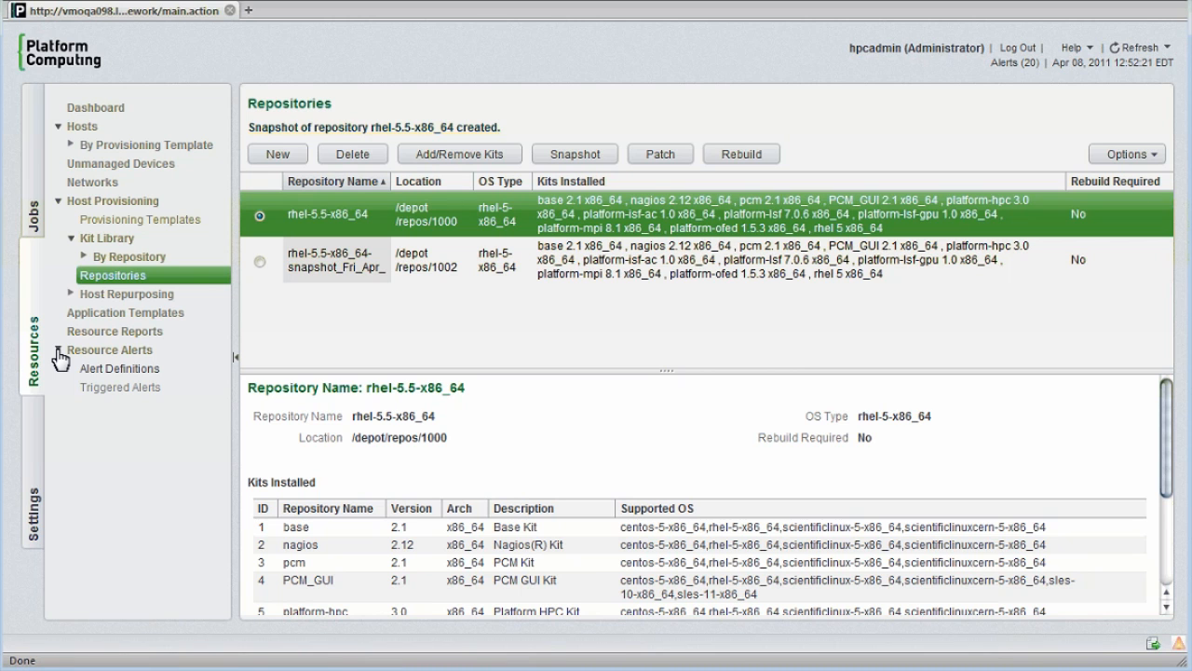
{"action": "mouse_move", "coordinate": [104, 373]}
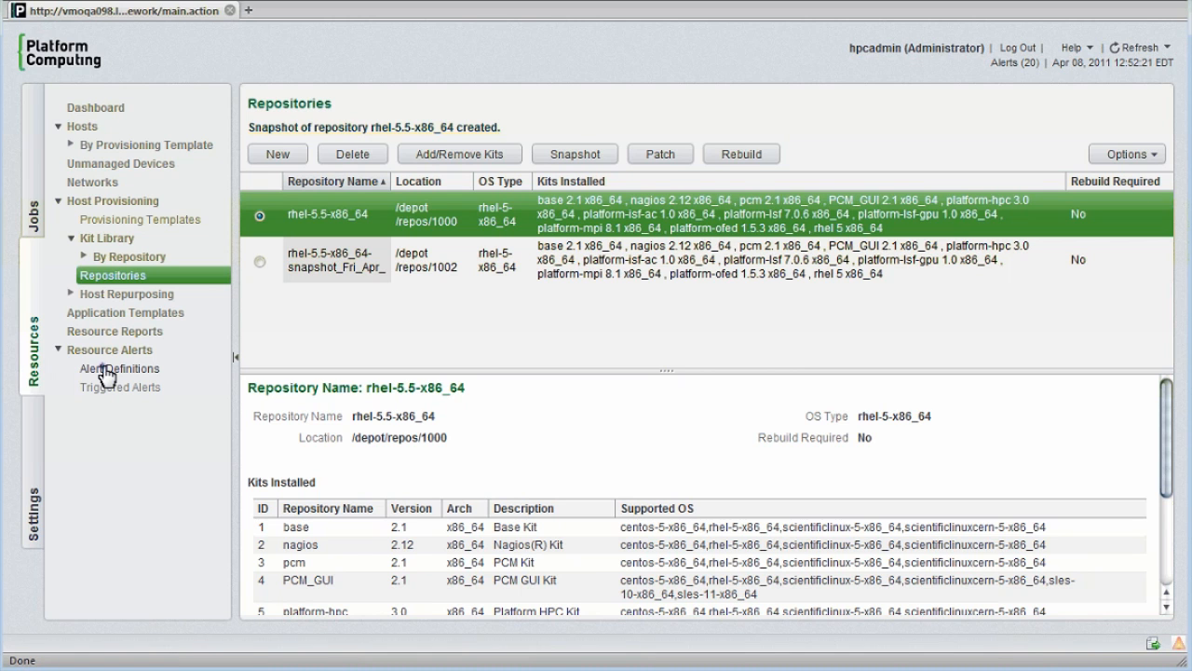
{"action": "left_click", "coordinate": [119, 369]}
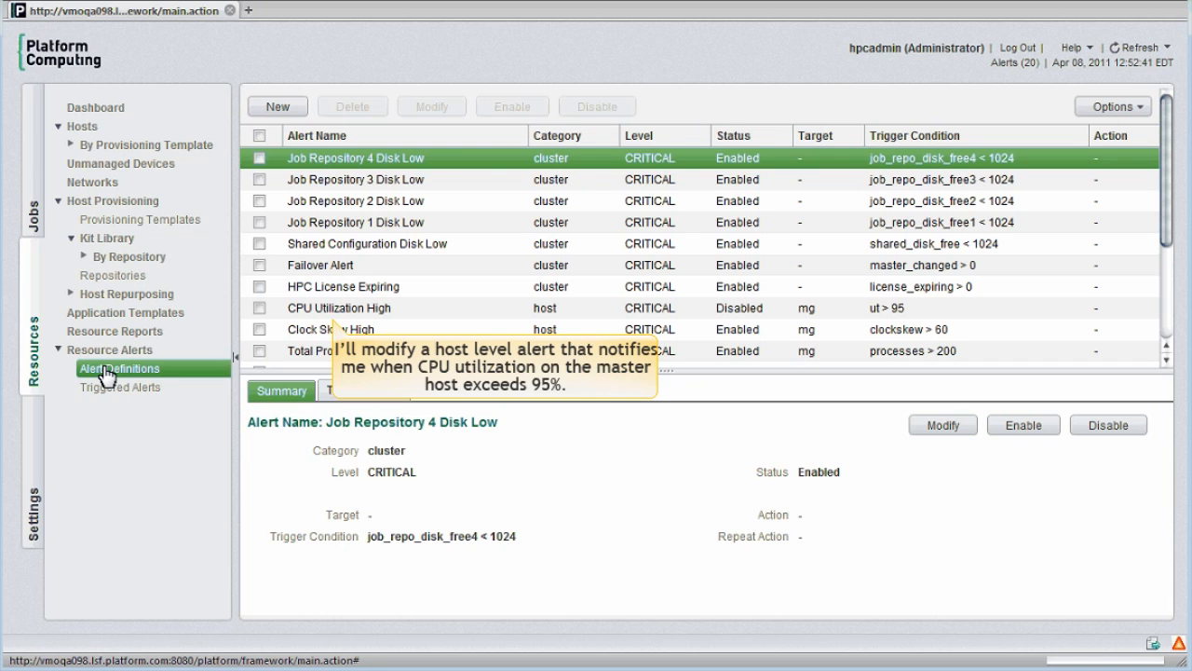
{"action": "mouse_move", "coordinate": [264, 307]}
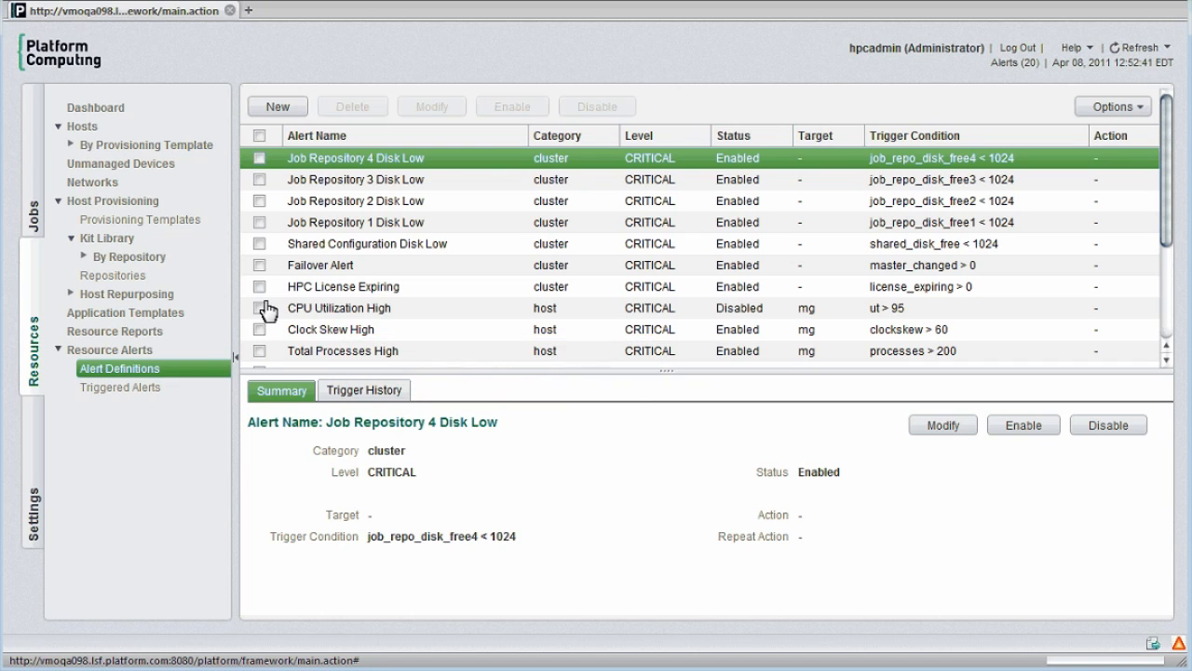
{"action": "left_click", "coordinate": [432, 105]}
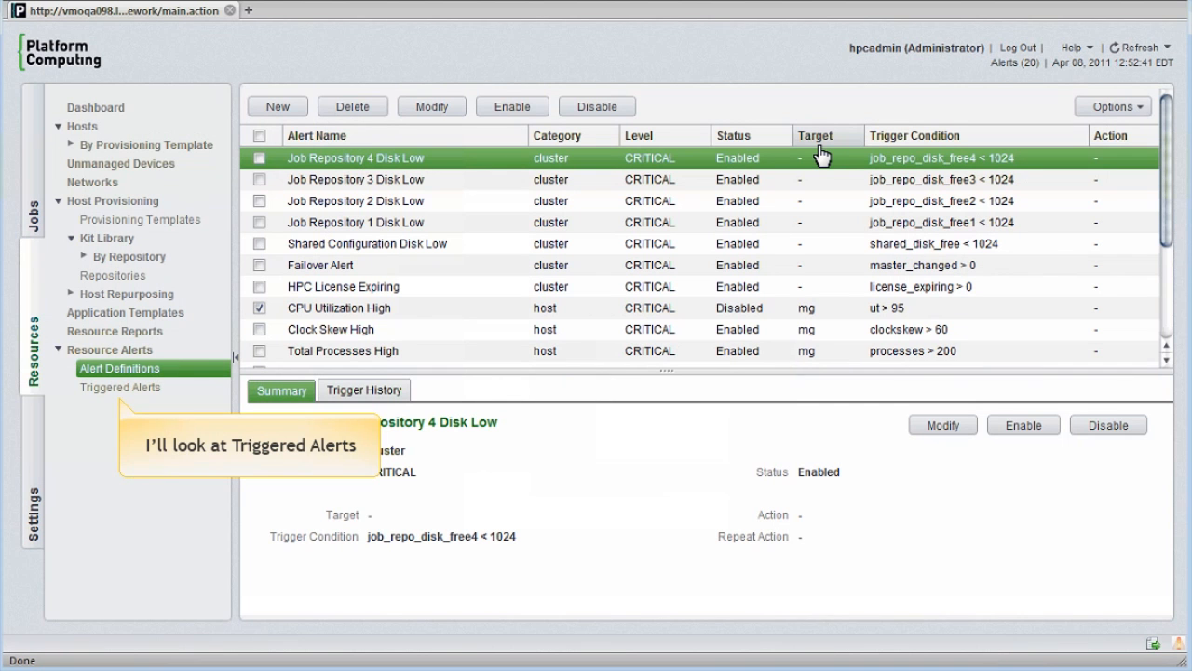
{"action": "mouse_move", "coordinate": [138, 395]}
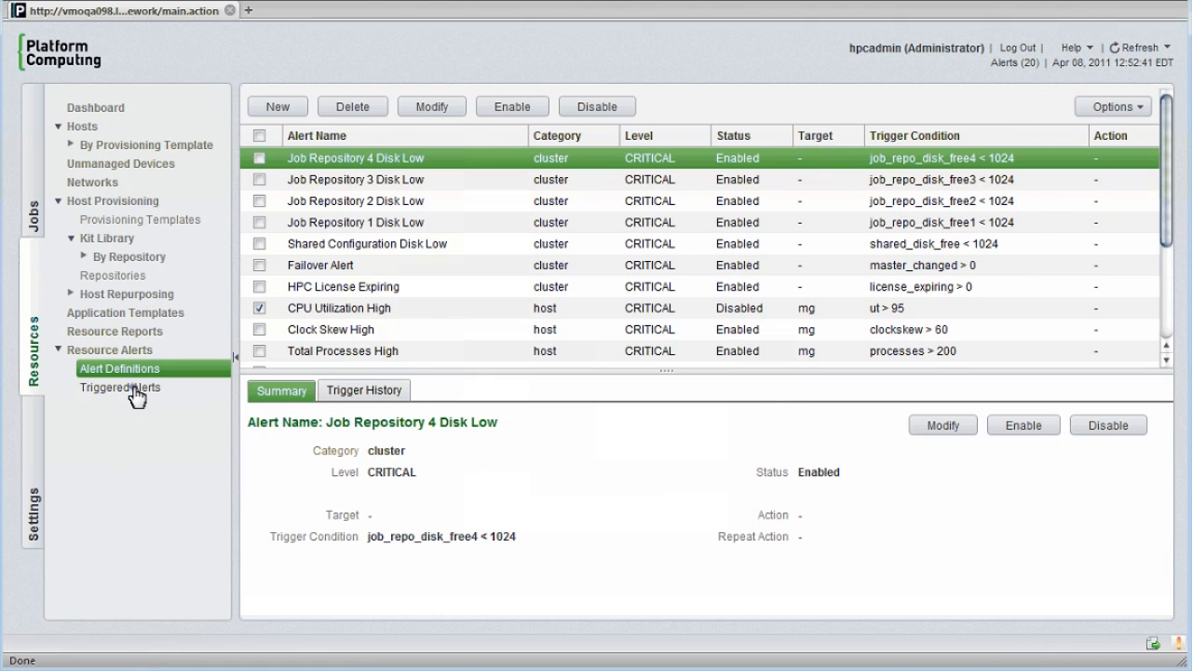
{"action": "left_click", "coordinate": [120, 387]}
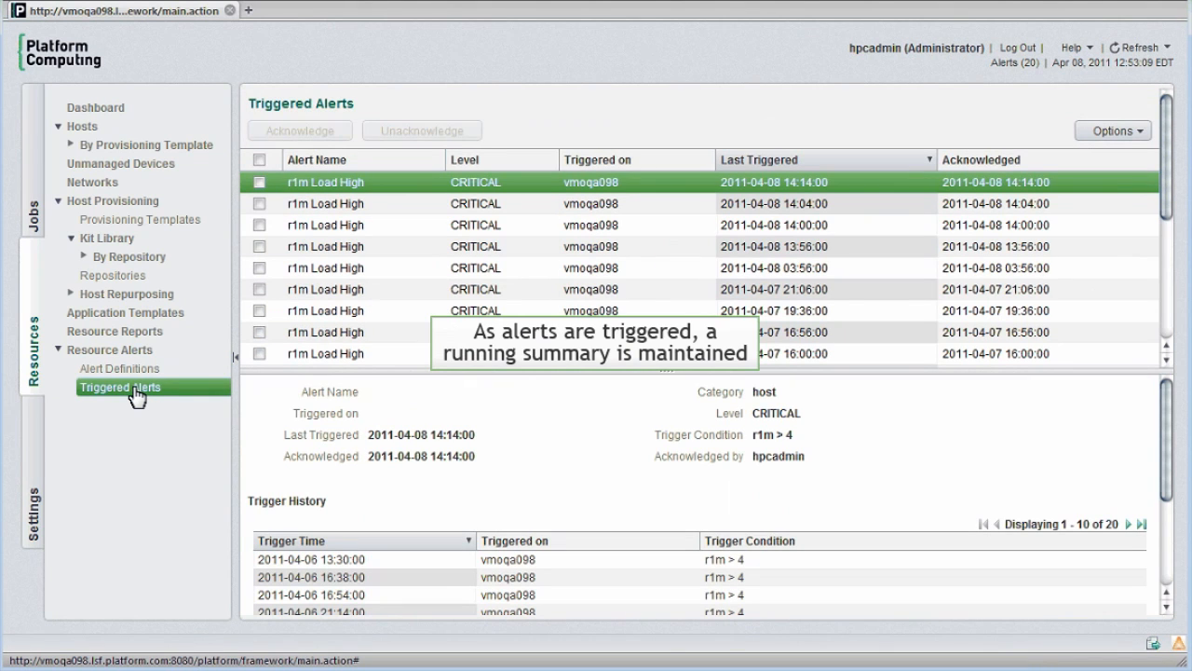